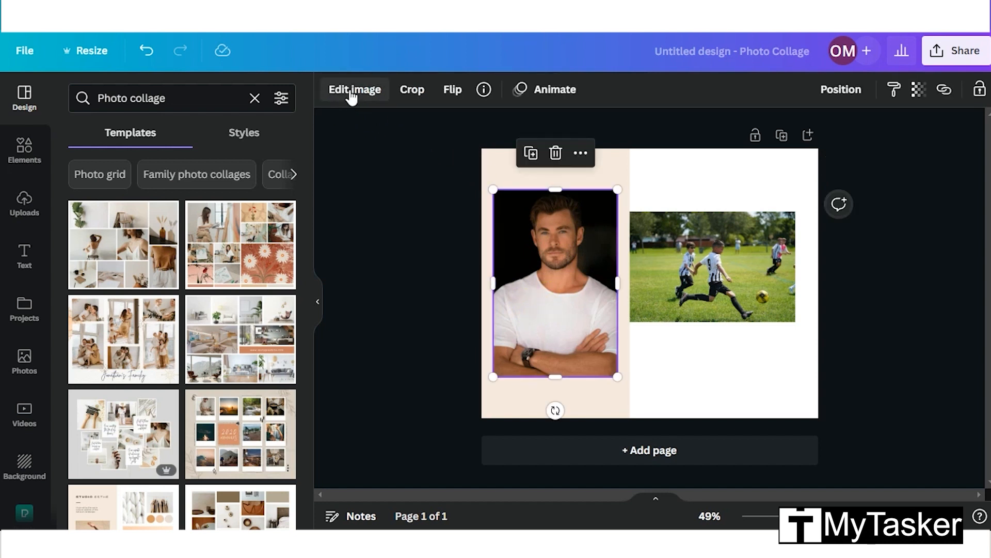
Bring up the portrait's image editing options and reveal the Tools section.
click(355, 89)
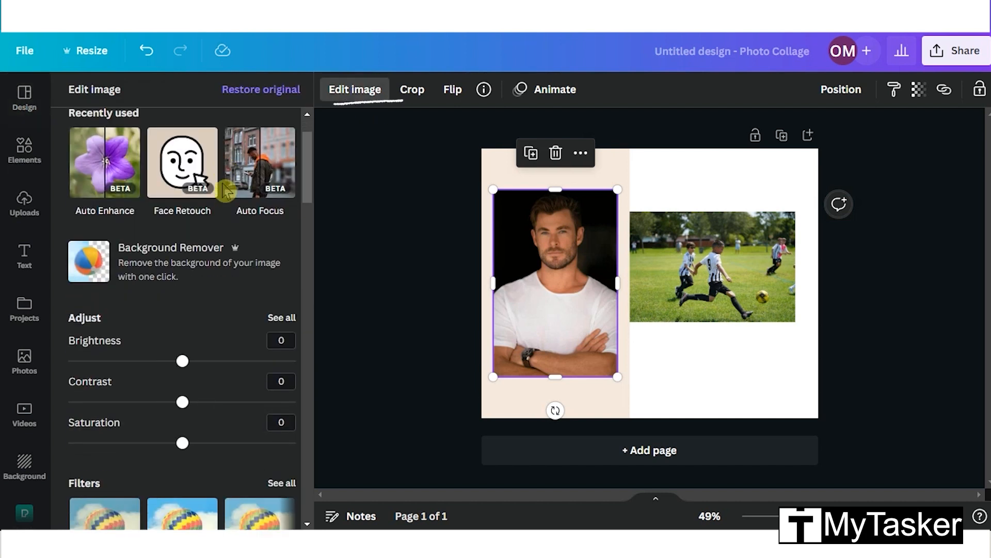
scroll(down, 3)
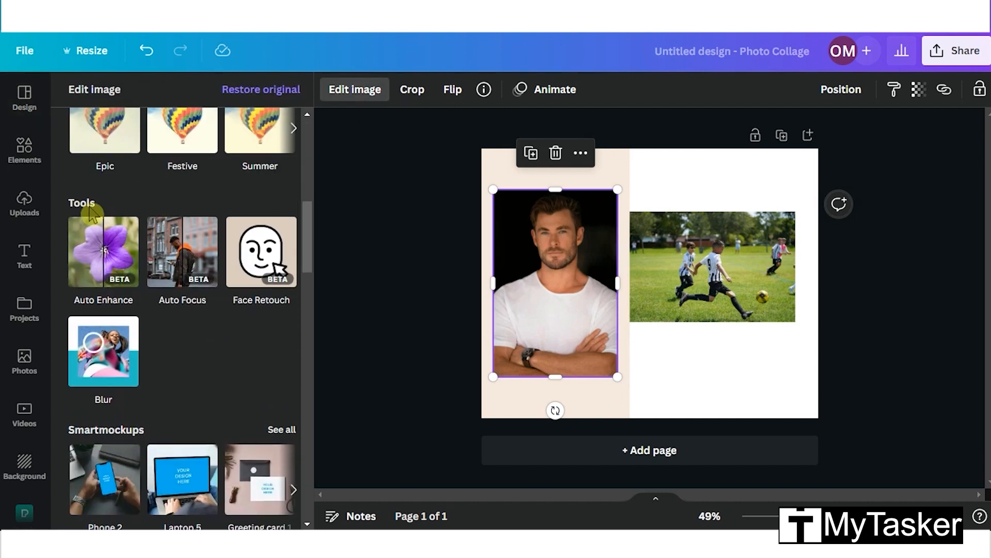
mouse_move(86, 213)
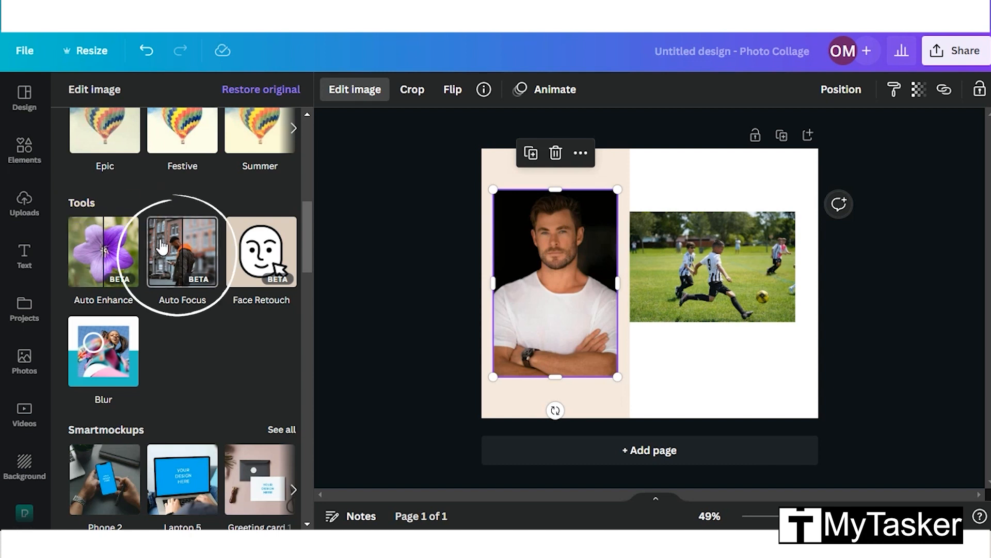
mouse_move(175, 259)
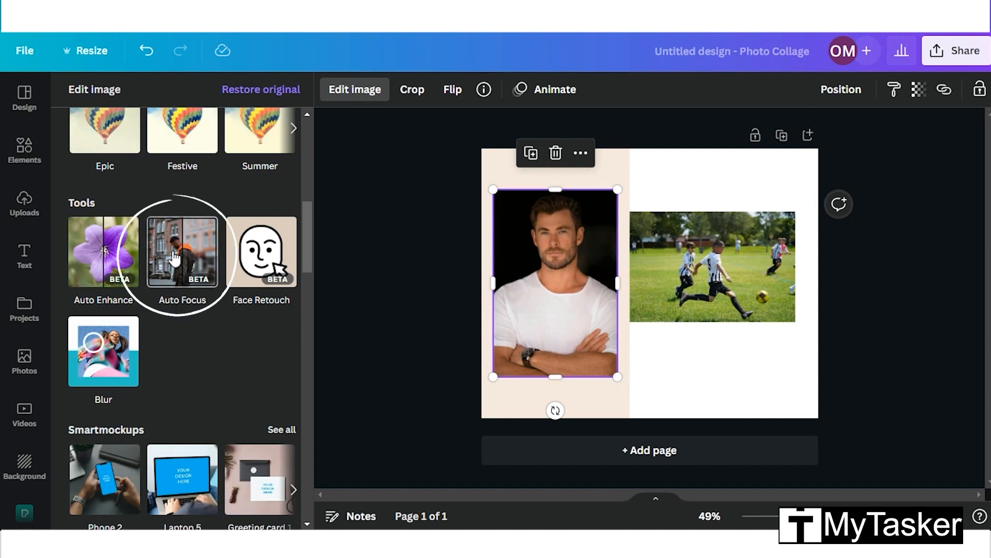
click(182, 252)
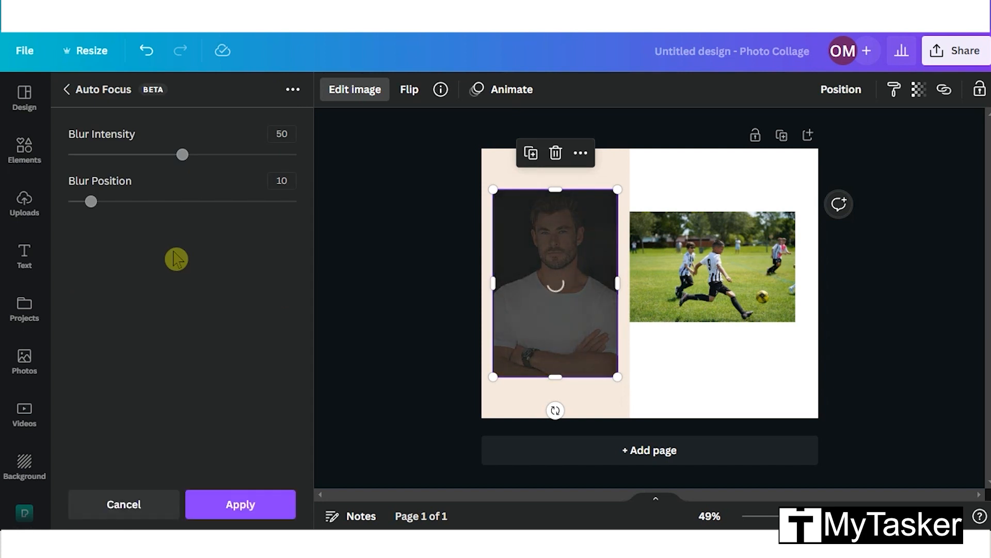
drag(91, 201, 129, 201)
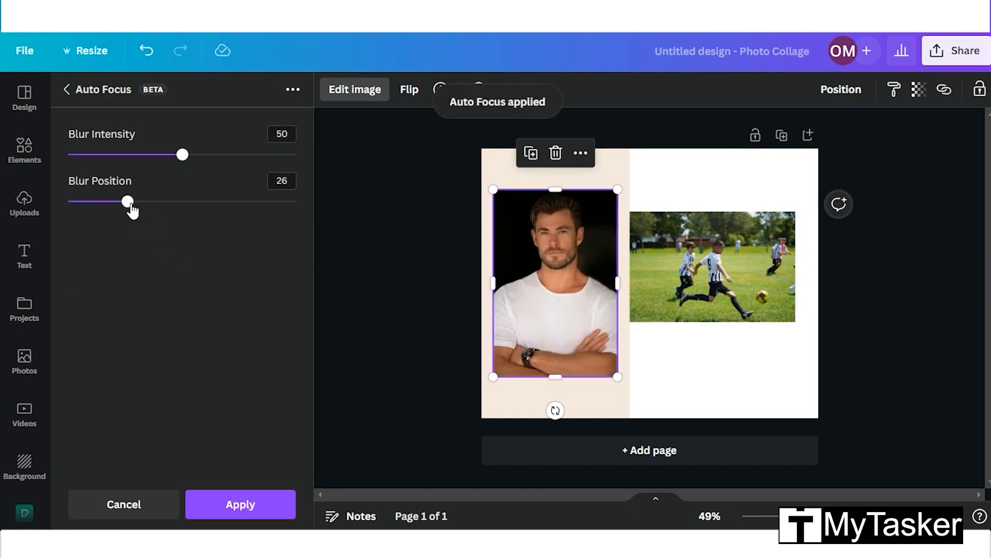
drag(131, 202, 218, 201)
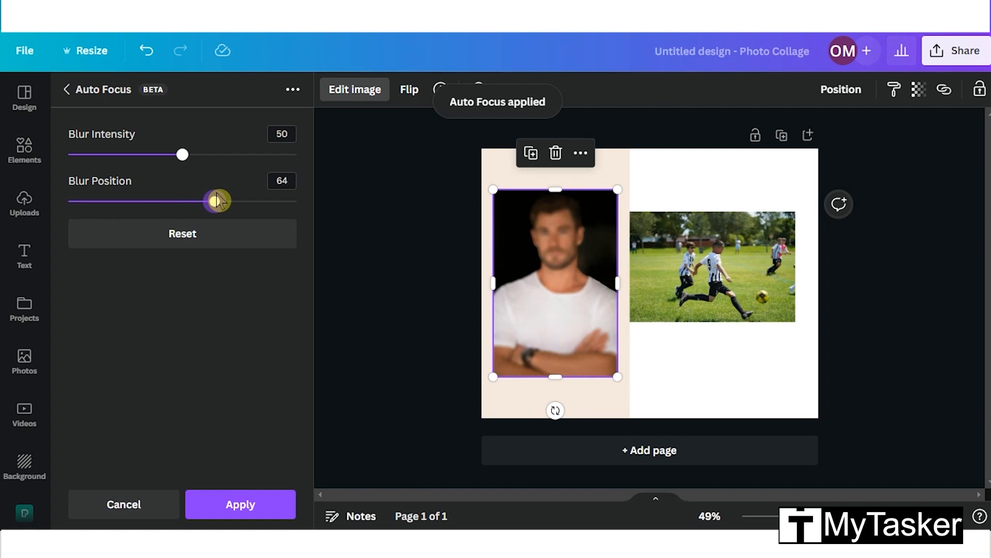
drag(183, 154, 101, 154)
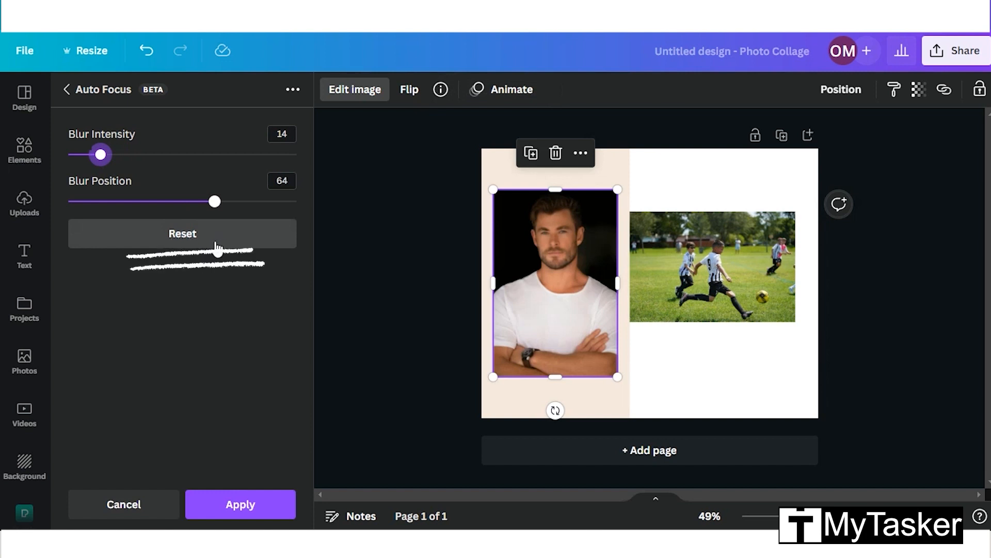
click(182, 233)
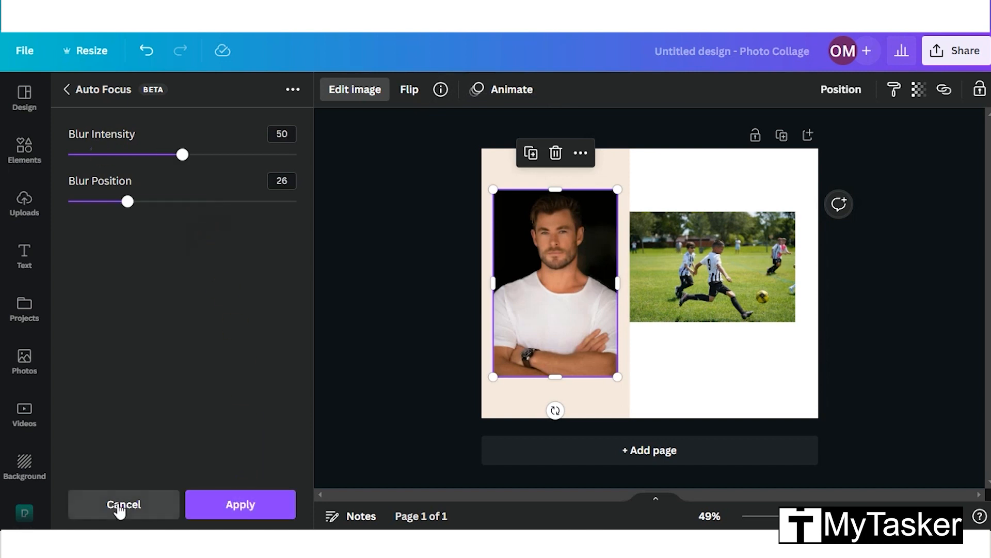
click(122, 504)
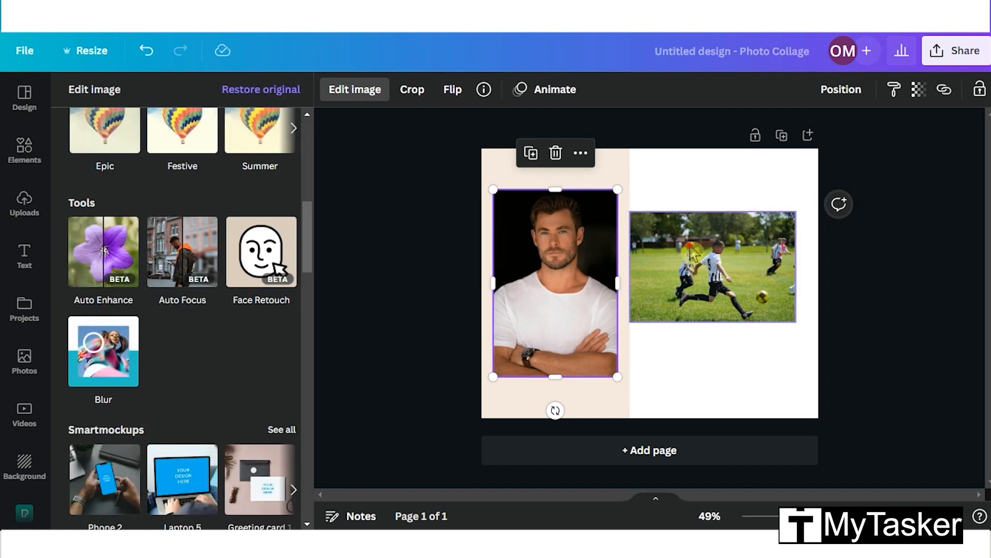
Apply Auto Enhance to the football photo at intensity 6 after comparing with the original.
click(712, 266)
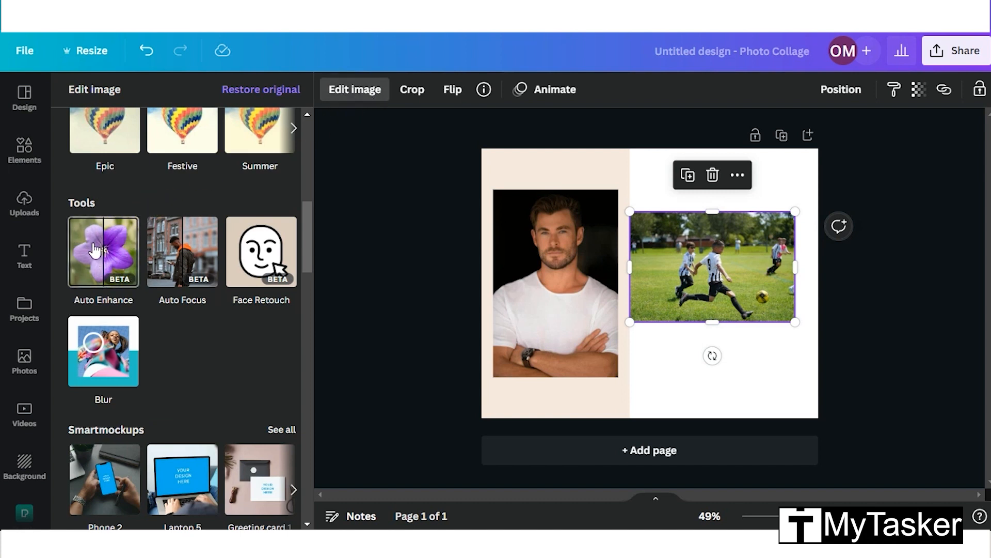
click(102, 251)
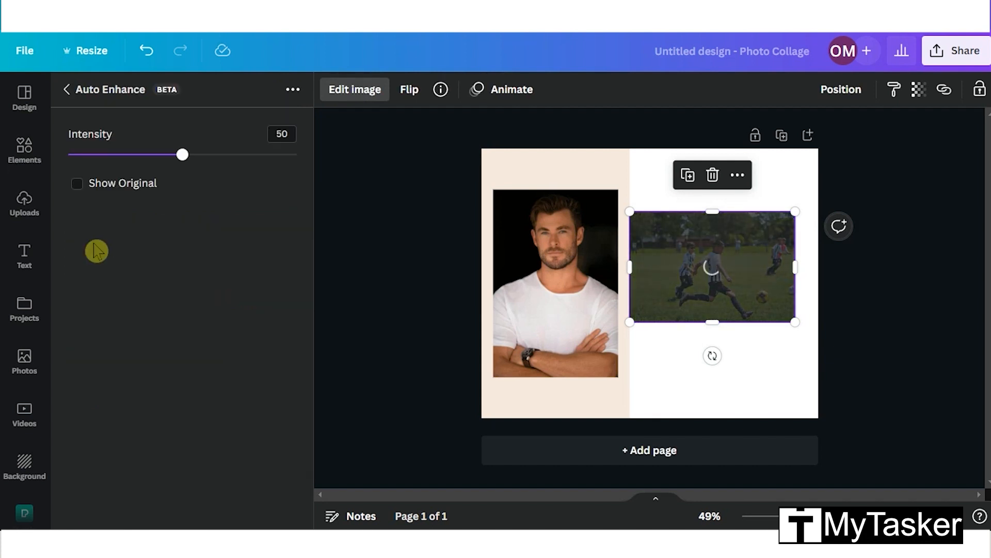
drag(182, 154, 272, 154)
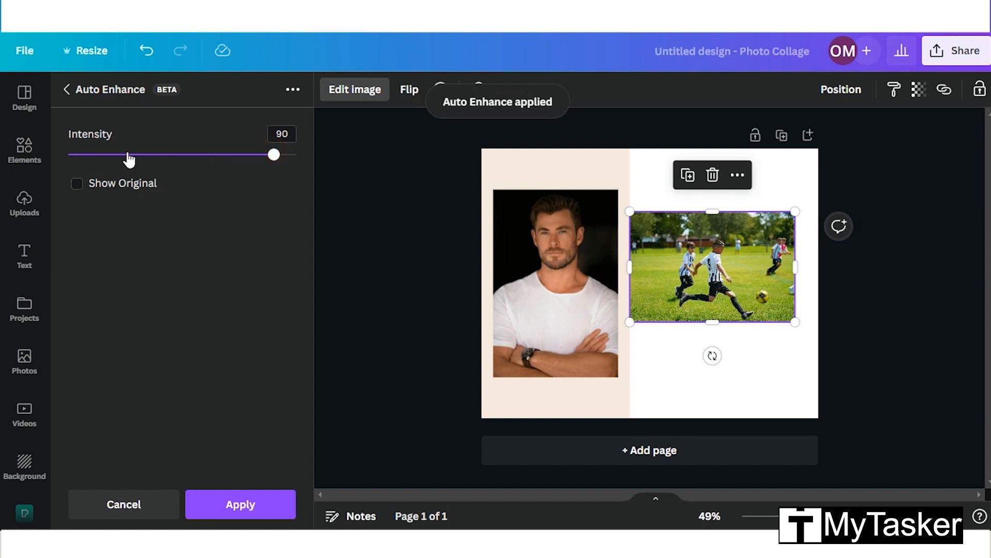
drag(271, 154, 159, 154)
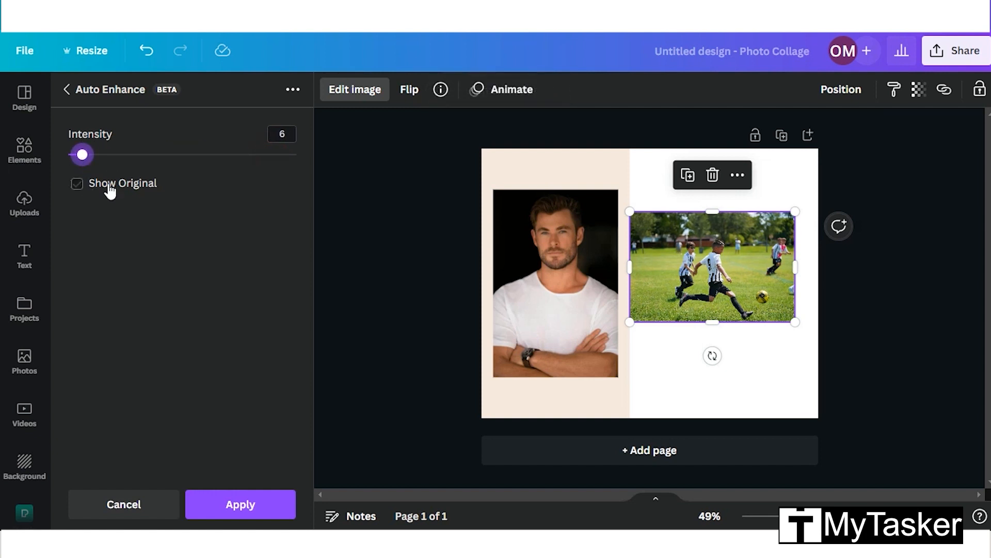
click(75, 184)
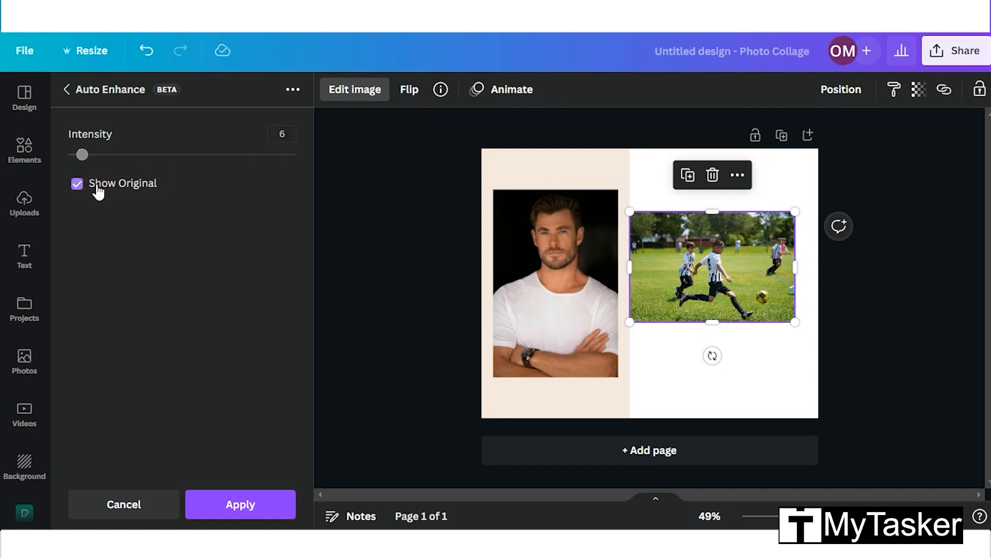
click(75, 183)
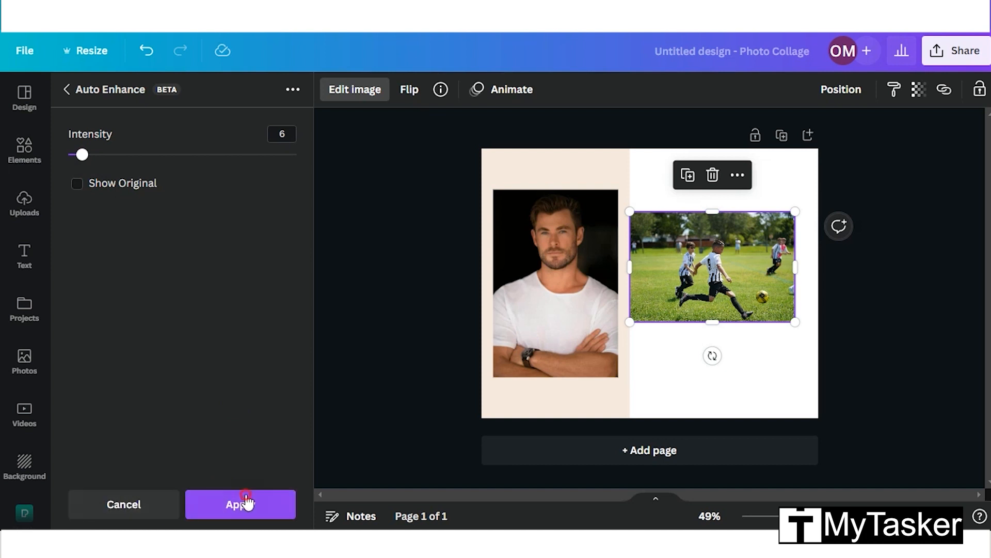
click(241, 504)
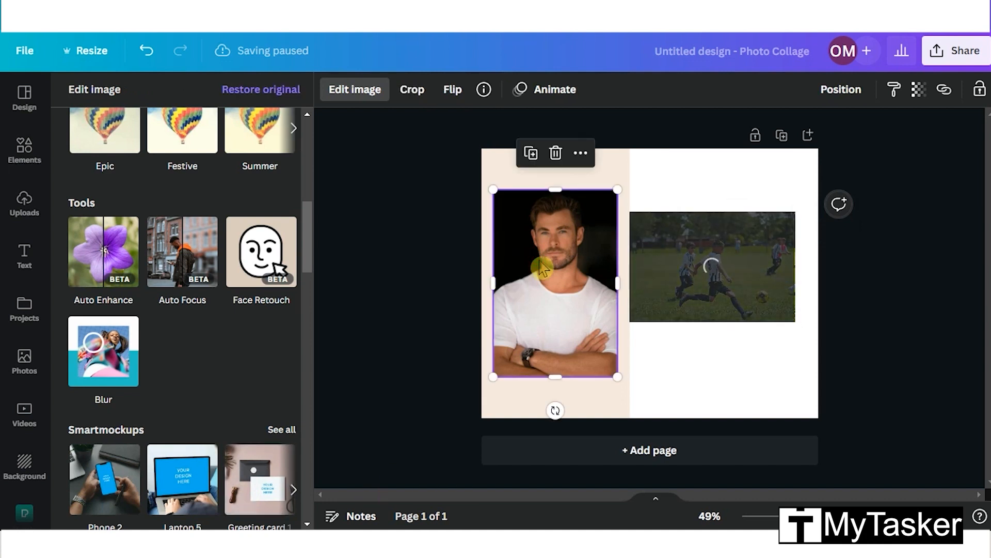
Face-retouch the portrait at intensity 91, compare with the original, and choose Smooth skin.
click(103, 252)
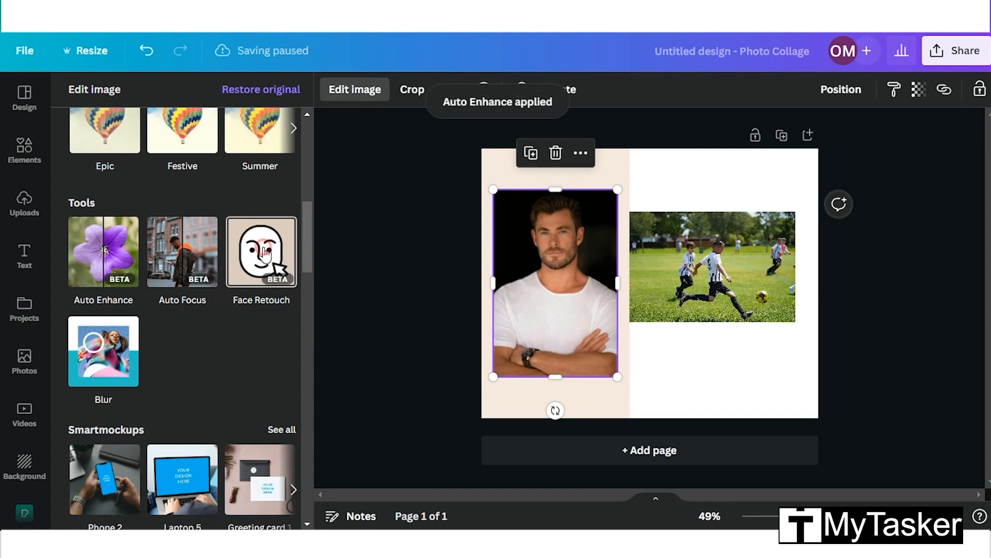
click(261, 251)
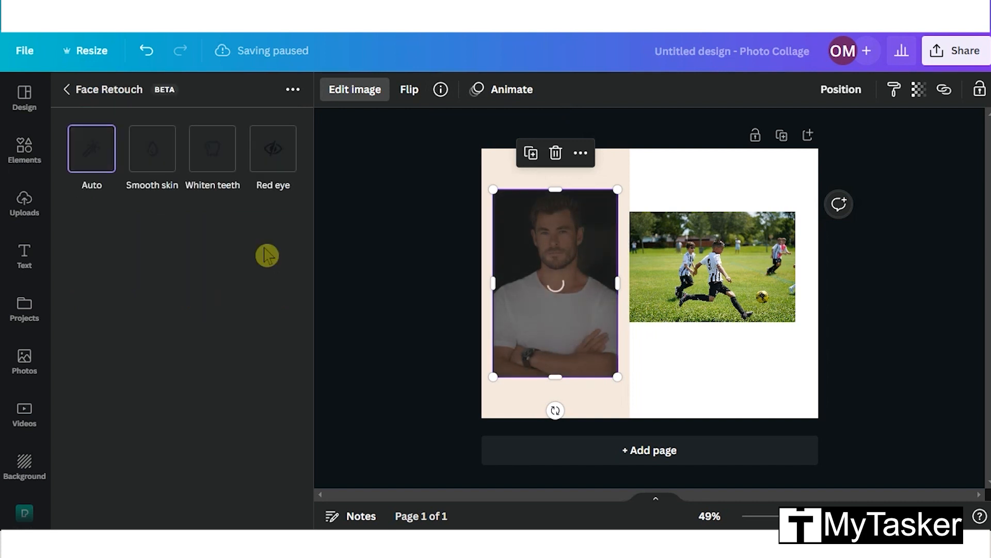
click(91, 149)
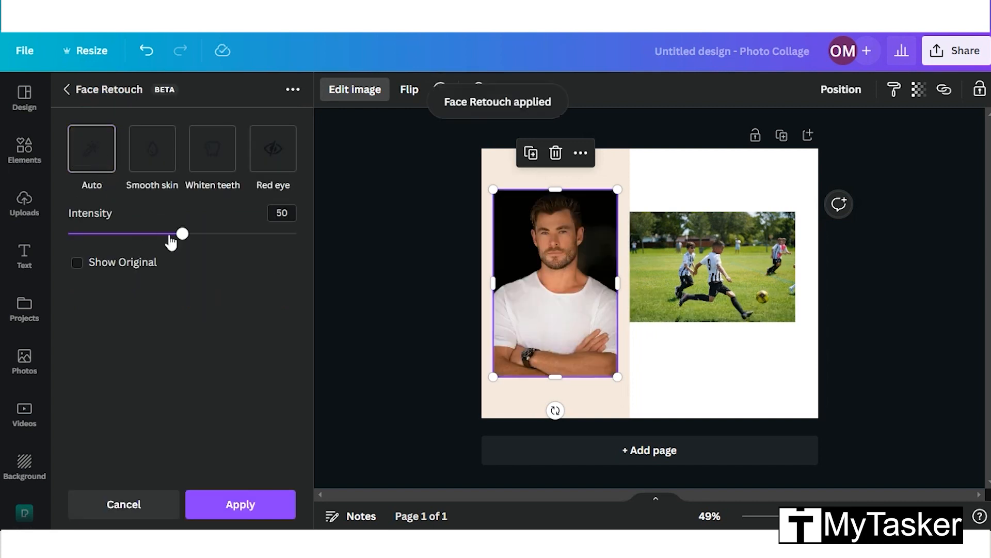
click(91, 149)
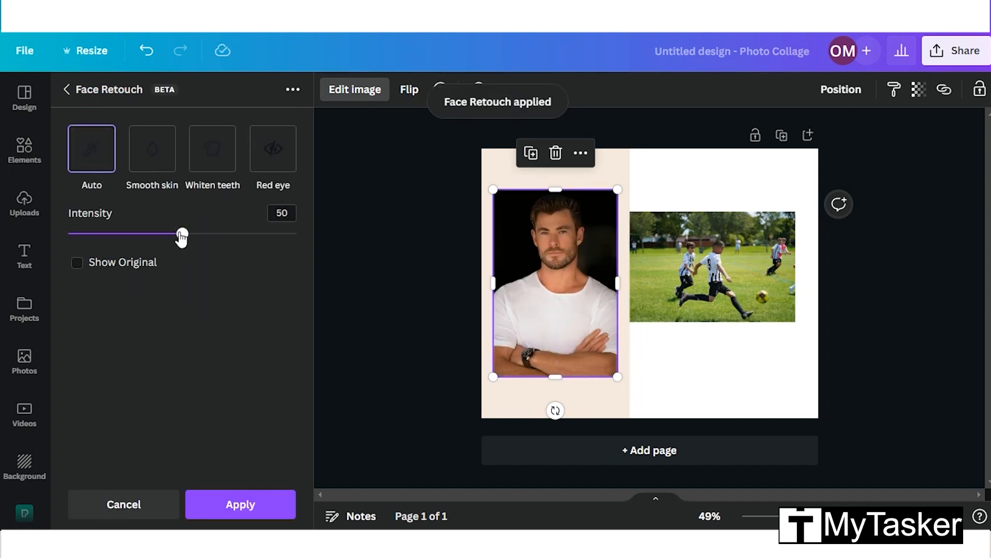
drag(182, 233, 276, 233)
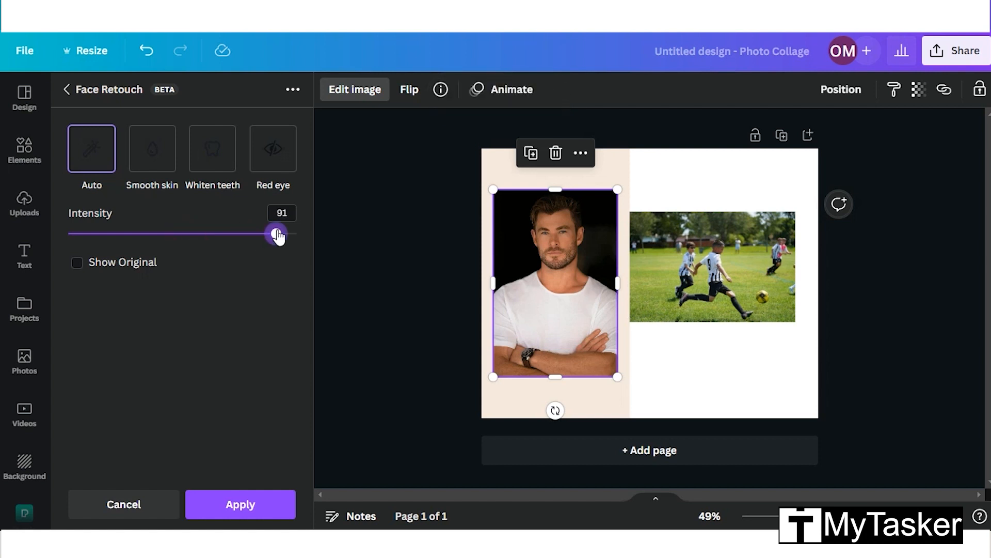
click(77, 262)
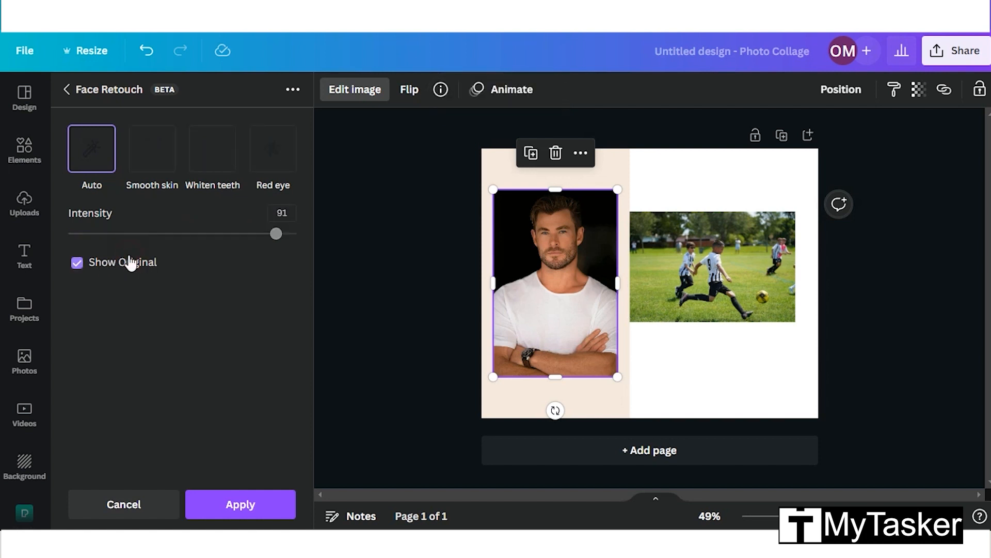
click(75, 262)
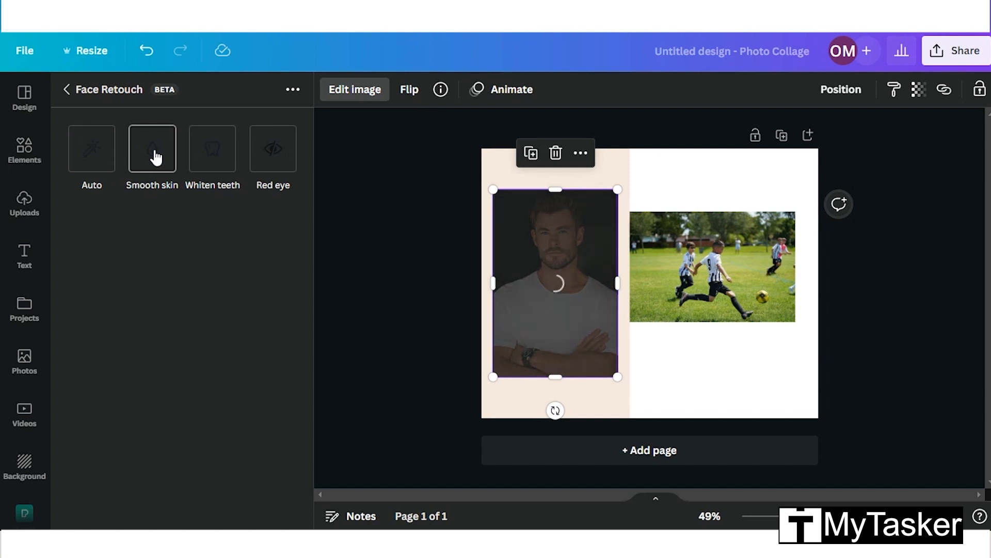
Confirm Smooth skin, then preview Red eye correction at intensity 90 against the original.
click(151, 149)
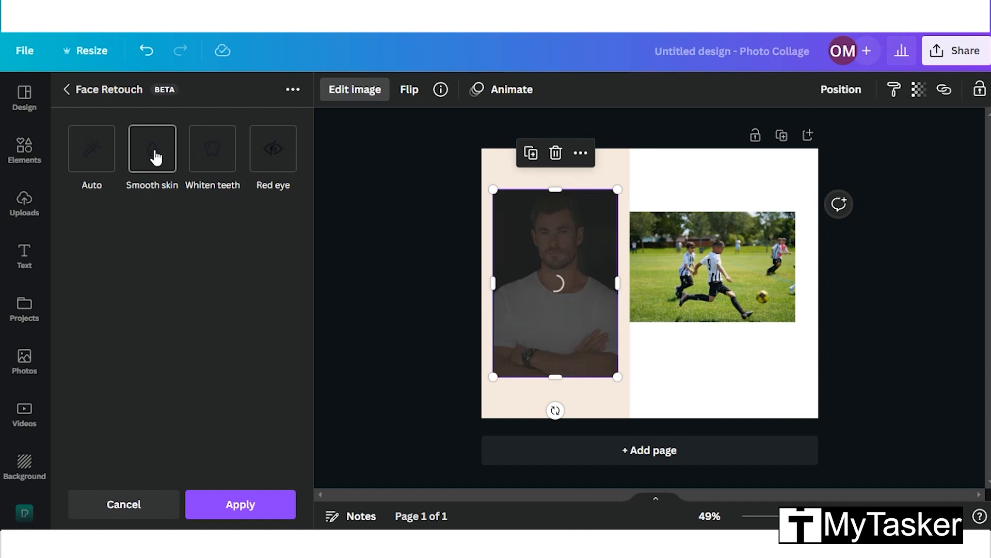
click(152, 149)
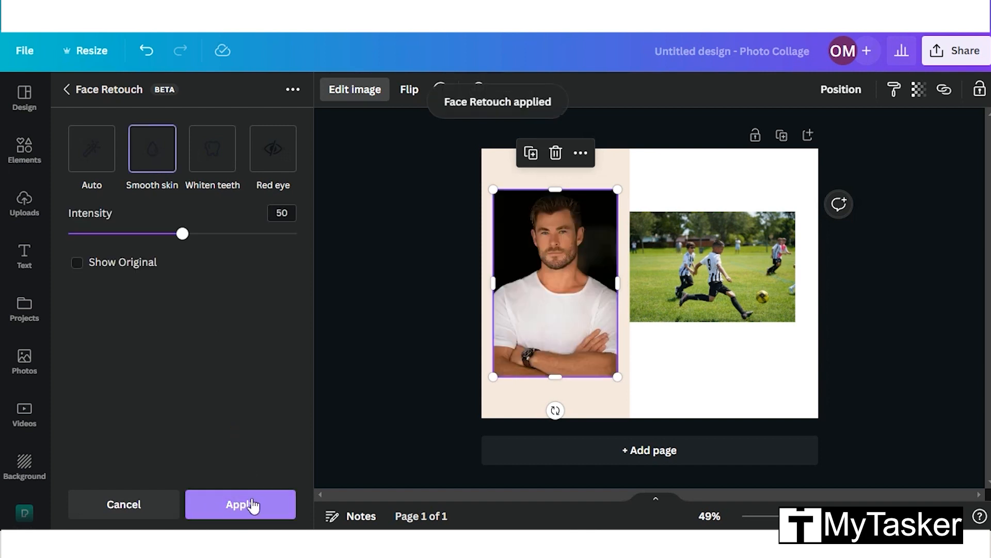
mouse_move(273, 149)
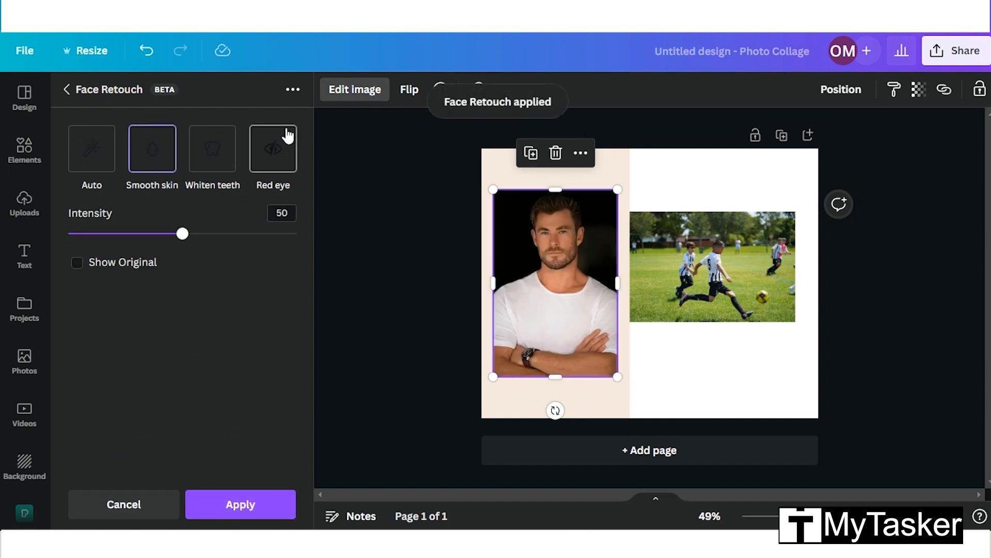
drag(183, 234, 185, 233)
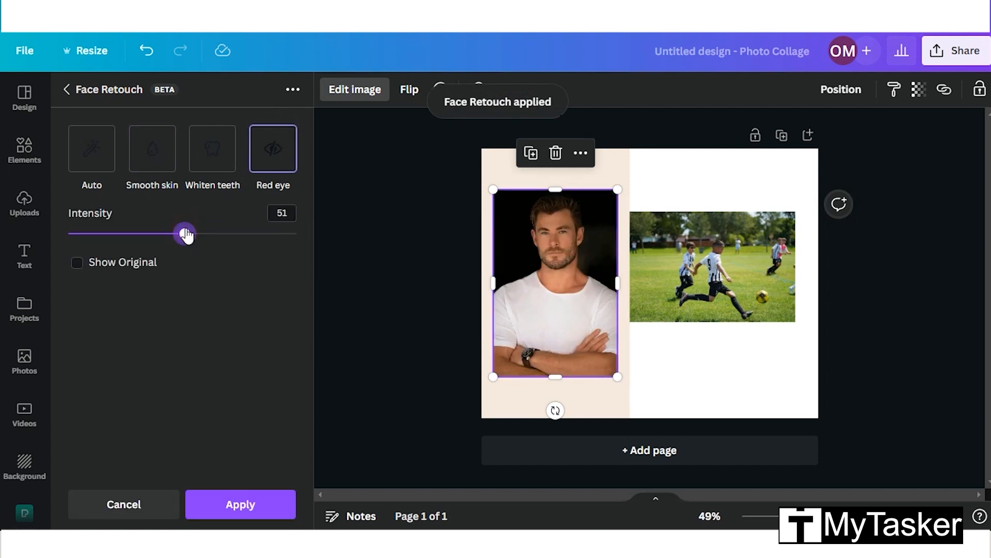
mouse_move(277, 238)
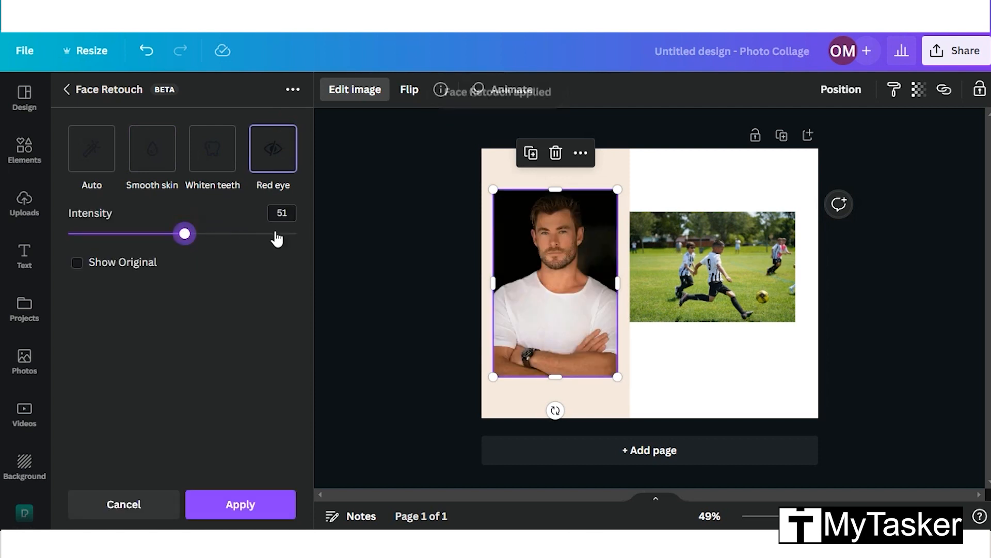
click(76, 262)
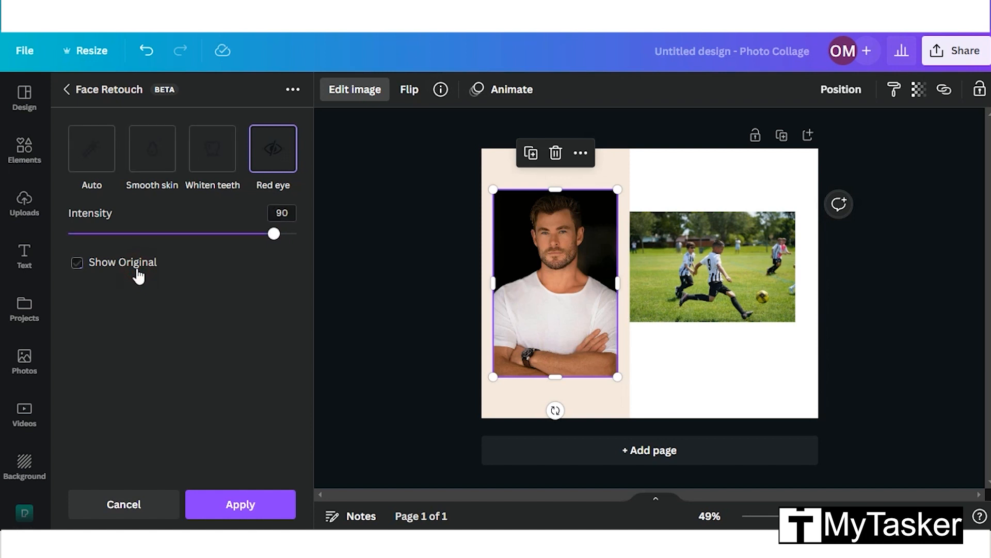
click(76, 263)
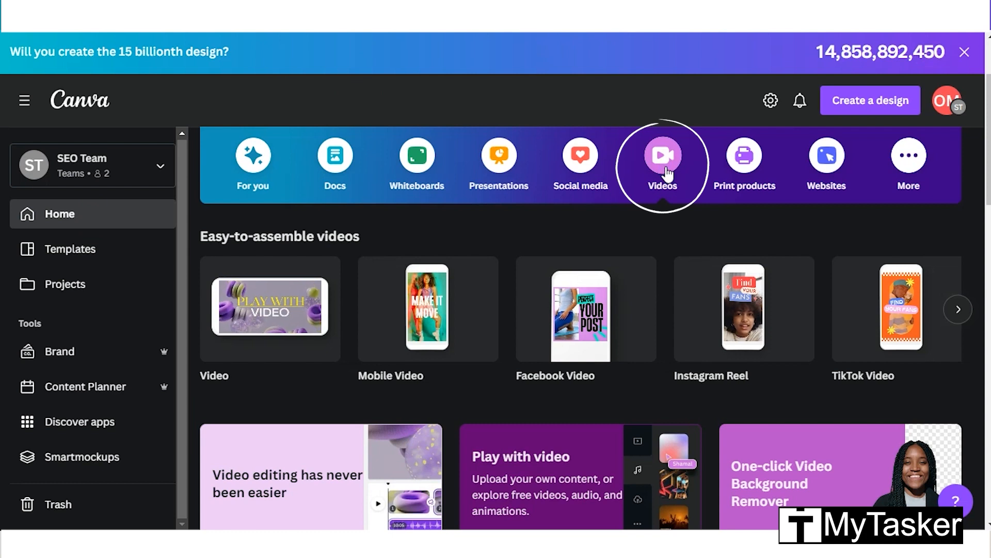
mouse_move(270, 309)
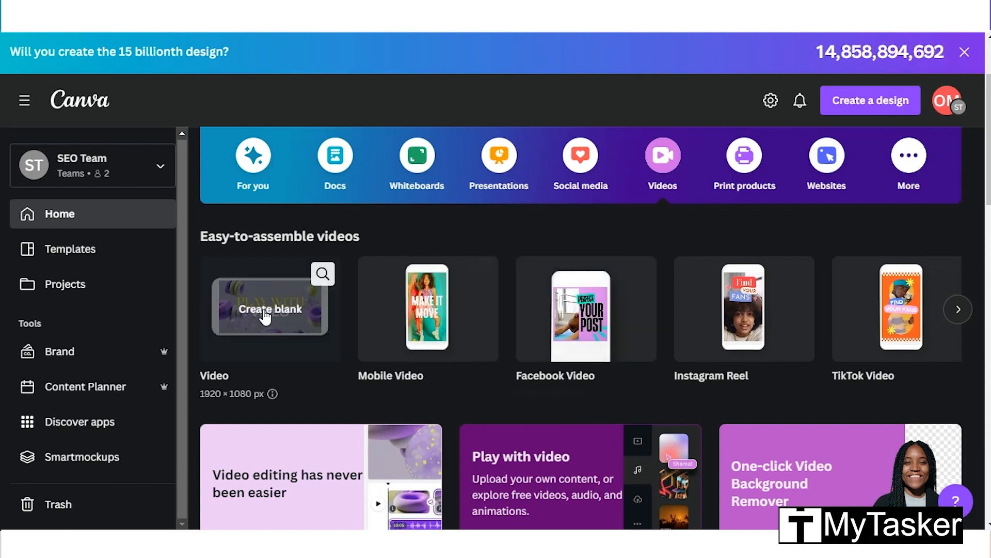
Start a new blank 1920 × 1080 video design.
click(270, 308)
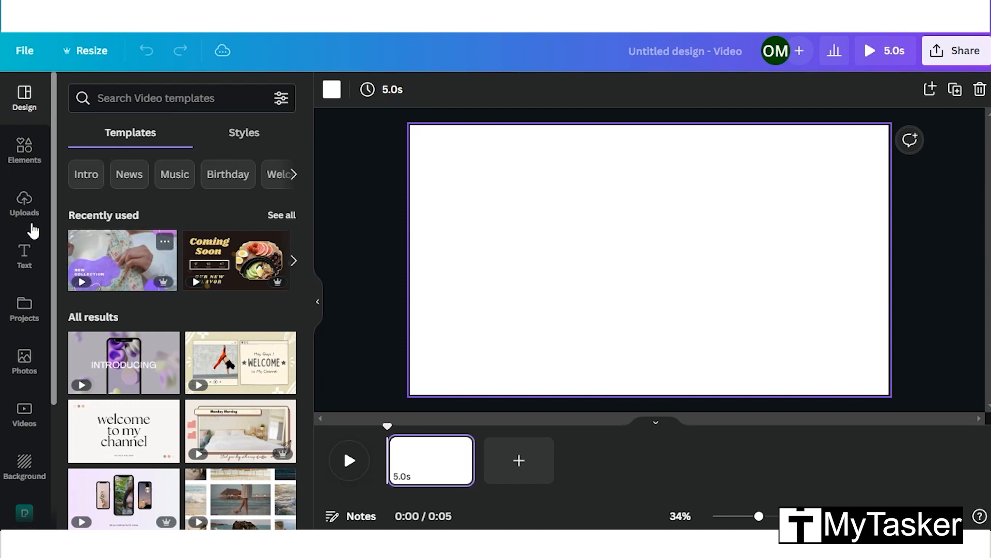
Add the New Collection video template from Uploads and select its first clip.
click(24, 202)
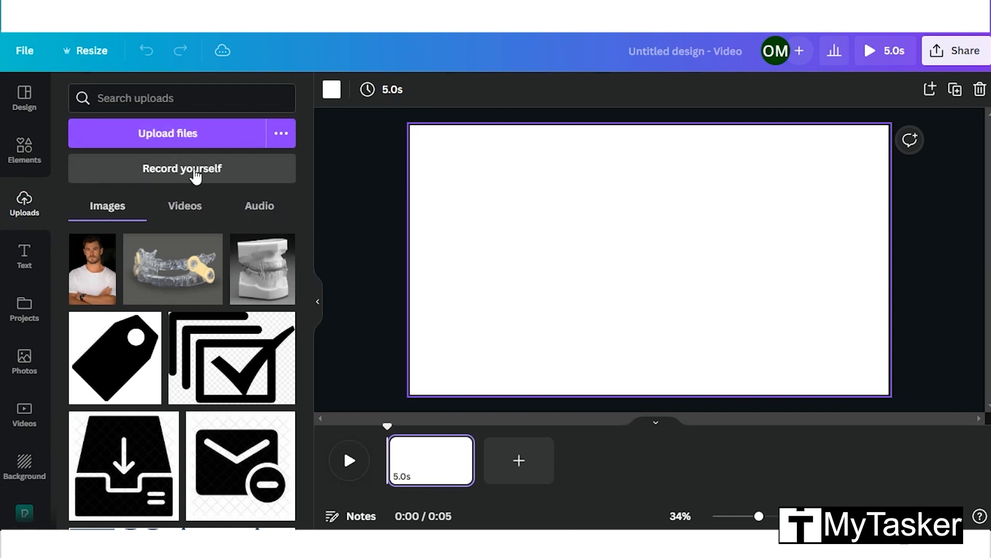
click(24, 99)
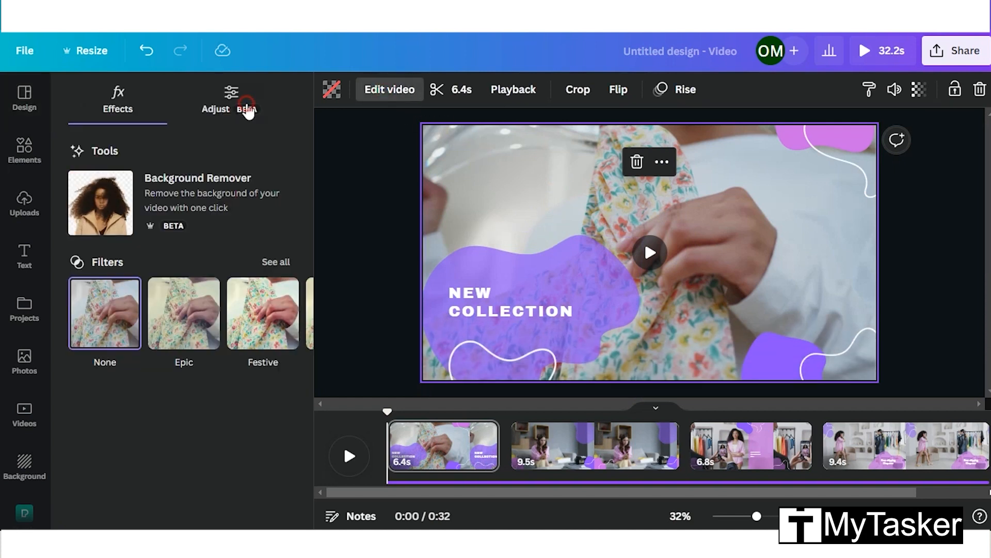
Leave the clip's adjustments at zero after trying Contrast, then apply the Epic filter at 50.
click(214, 101)
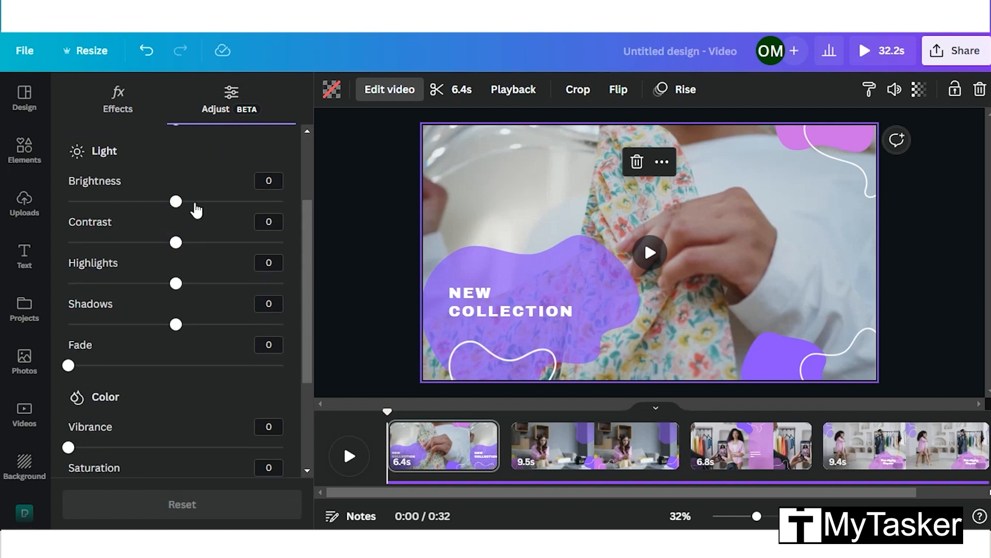
drag(176, 202, 157, 201)
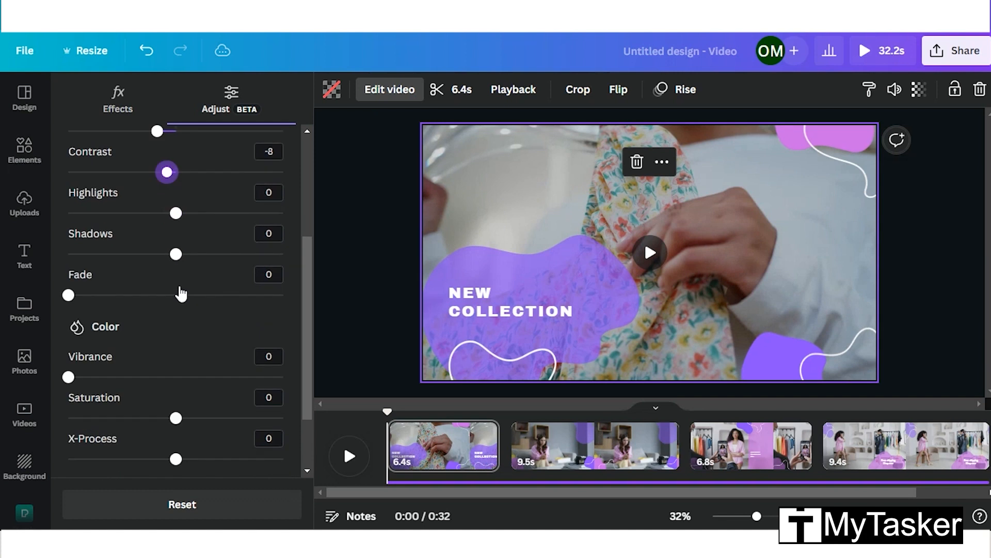
scroll(down, 3)
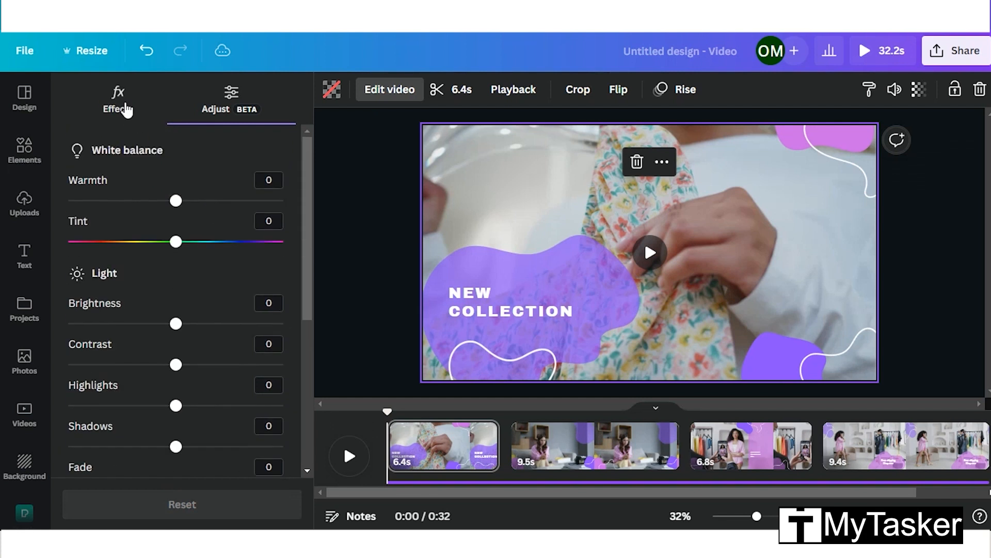
click(116, 101)
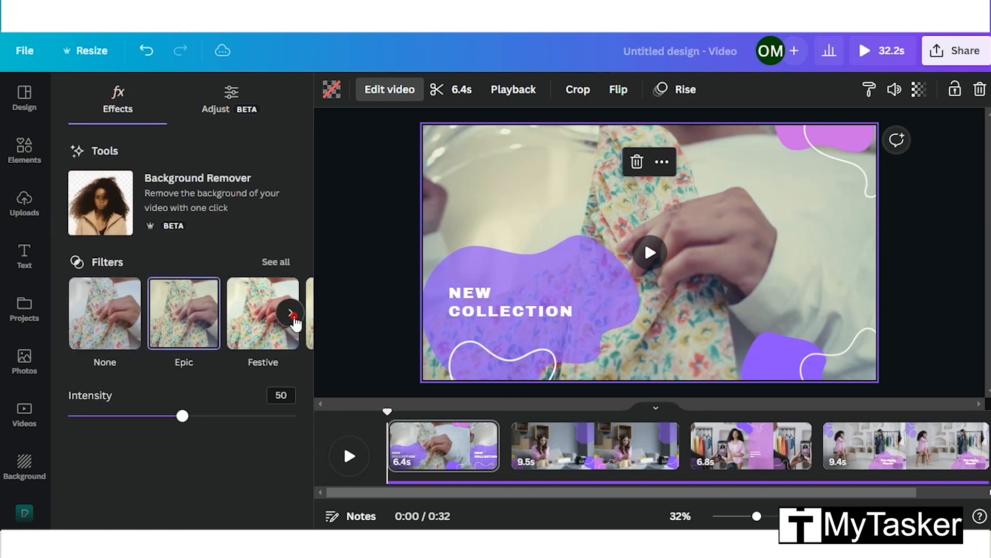
click(291, 312)
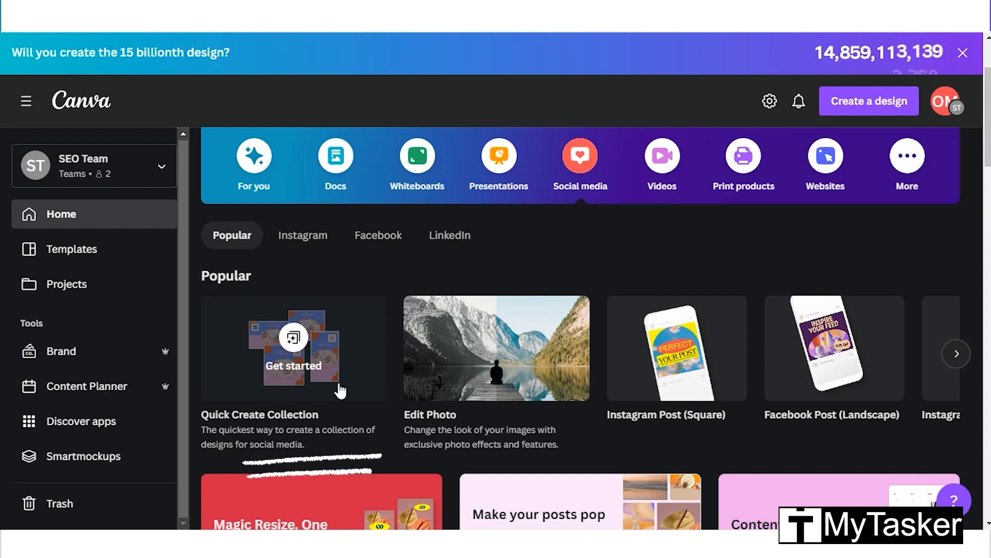
Start a Quick Create collection with Instagram Post, Your Story, Facebook Post and LinkedIn Post formats.
click(292, 348)
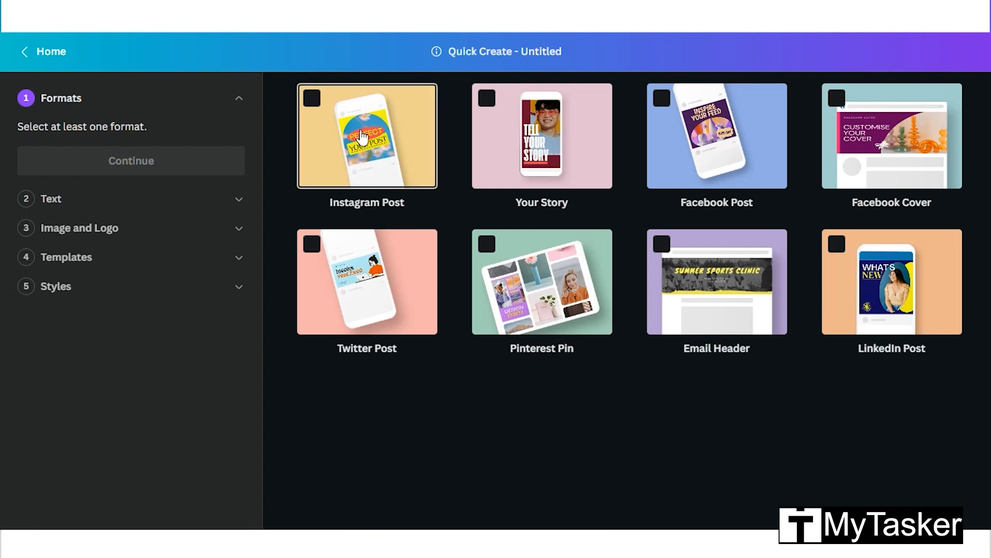
click(661, 98)
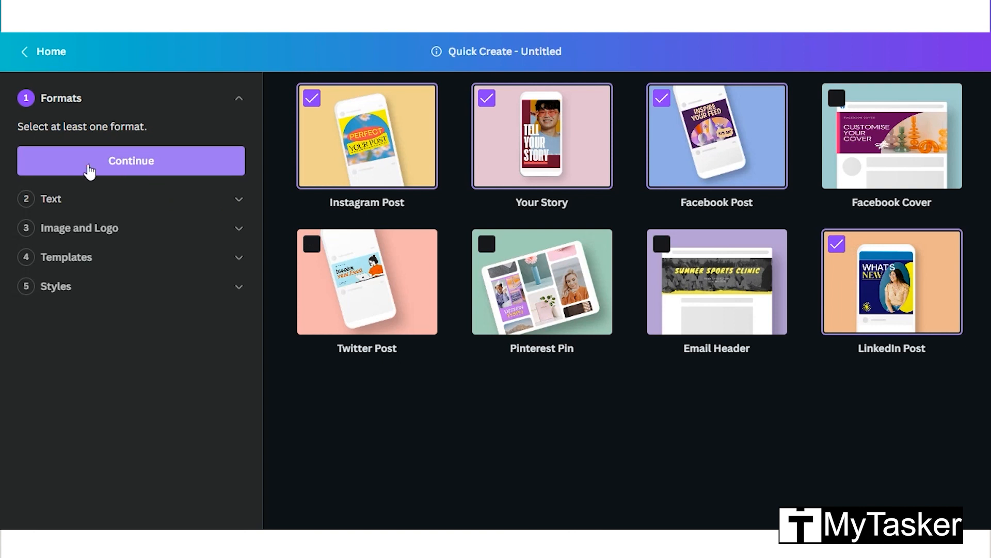
click(132, 161)
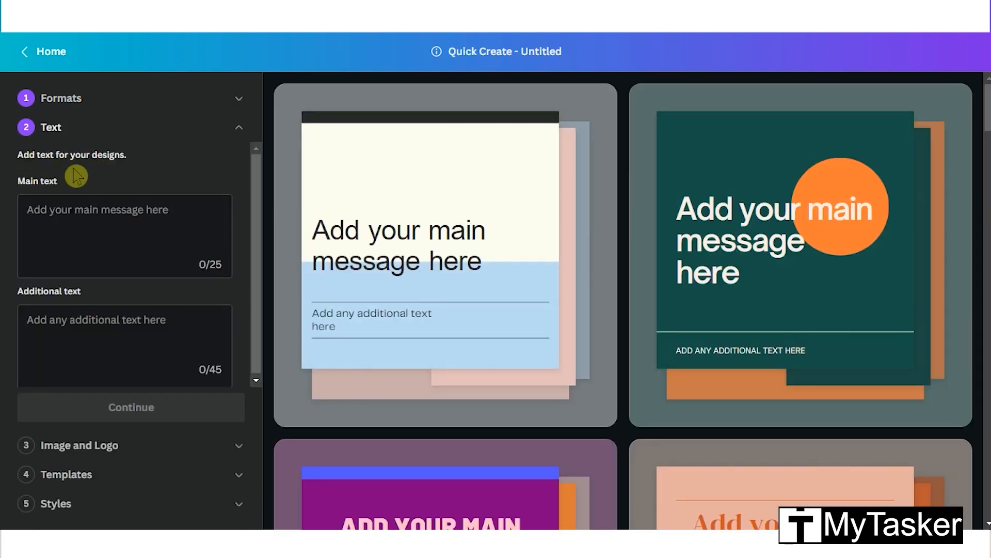
Enter 'Hello' and 'User', use the checkmark image and peach Hello collection, and generate the designs.
text(Hello)
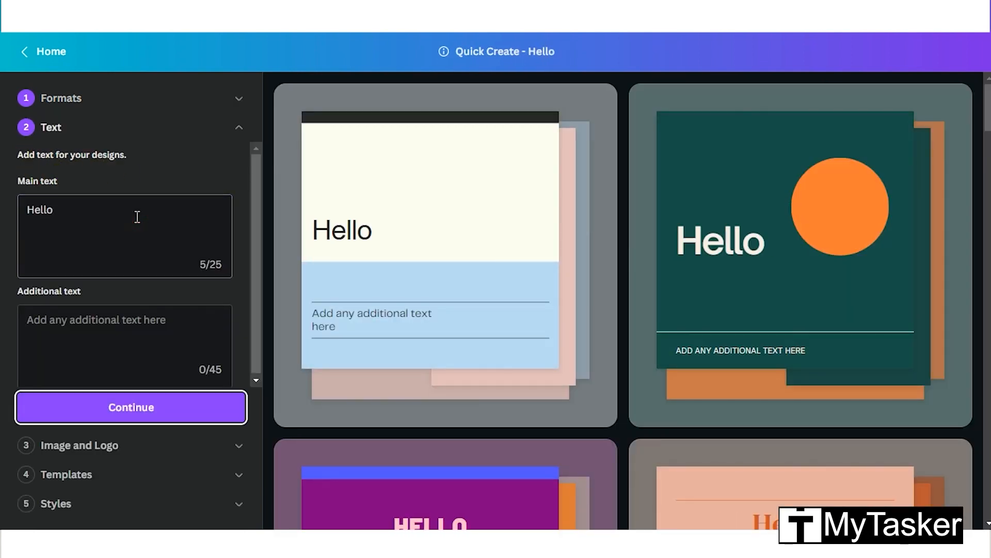
text(User)
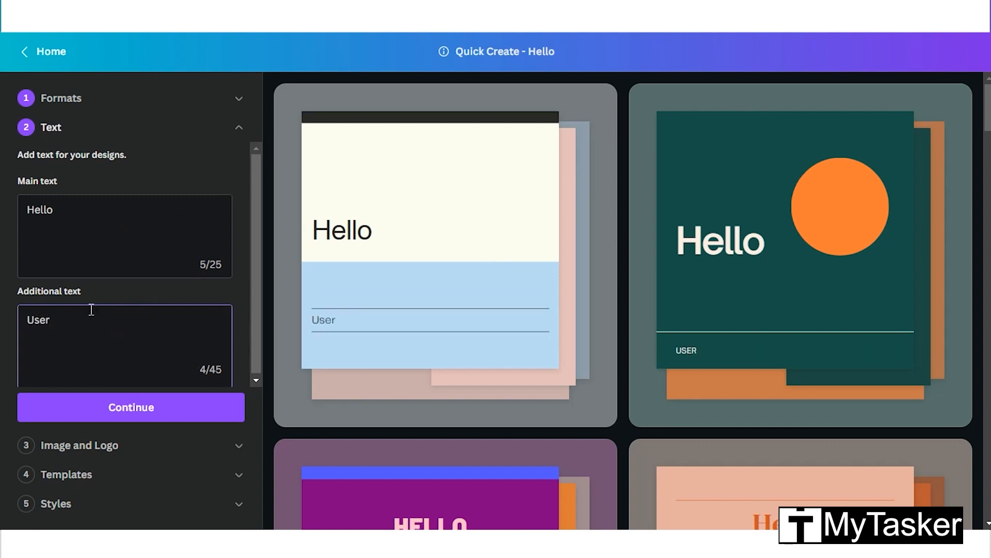
click(131, 406)
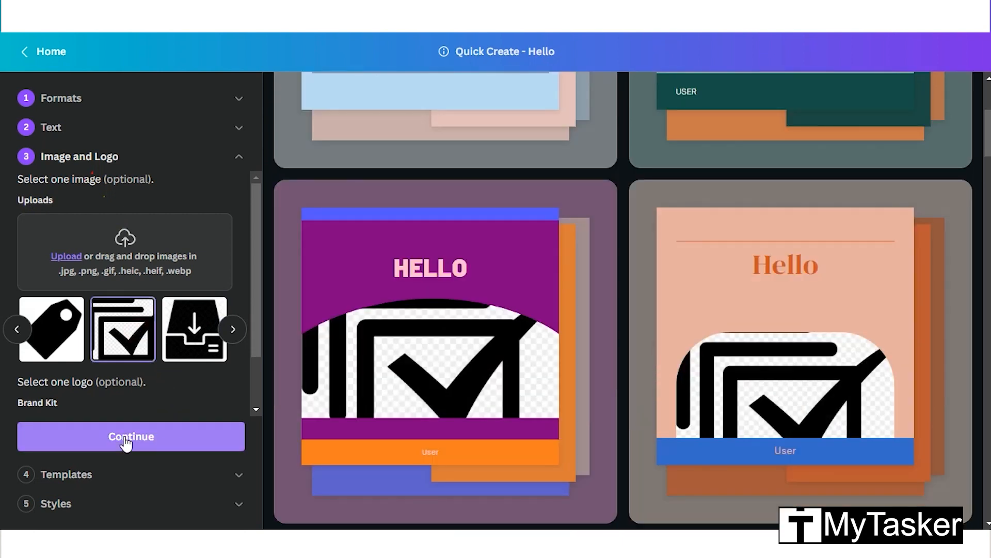
click(131, 436)
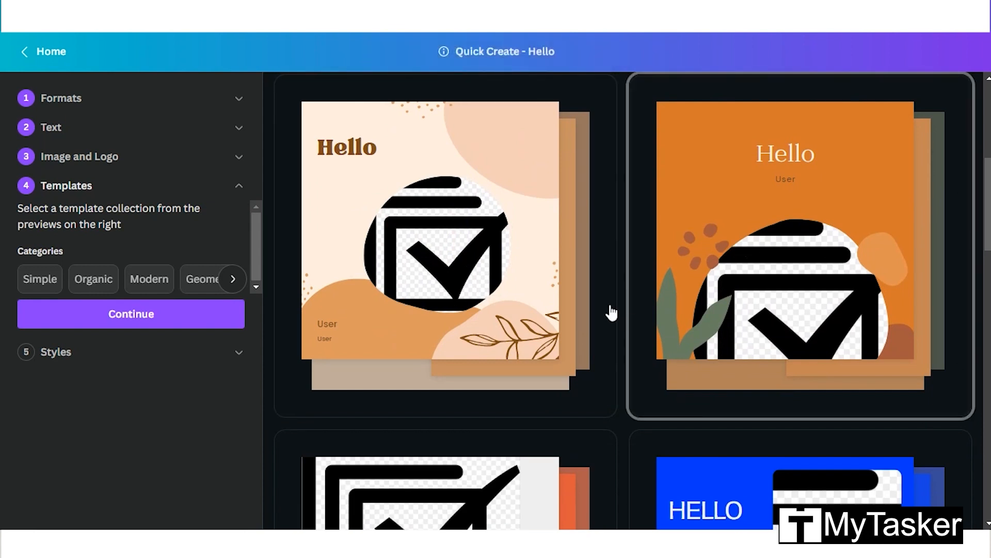
click(443, 254)
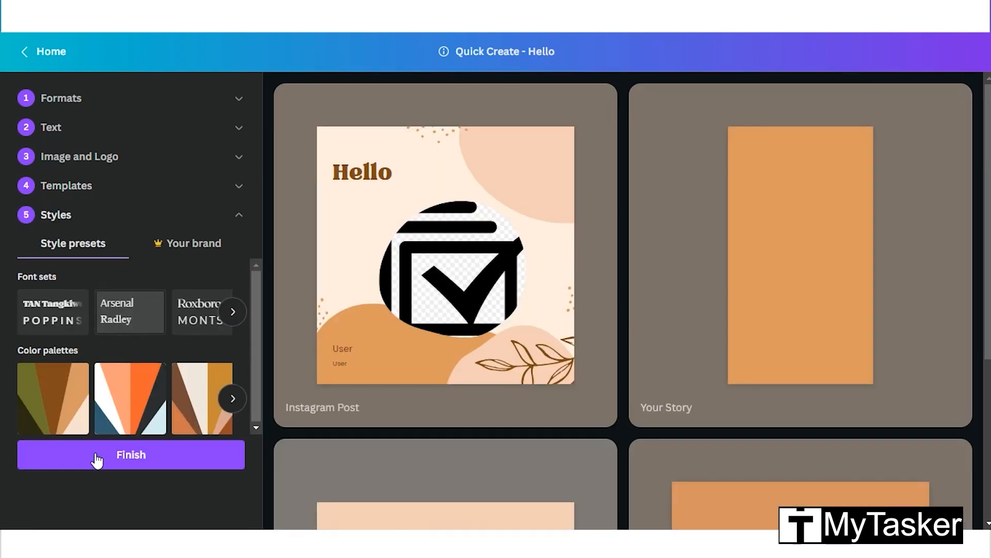
click(131, 454)
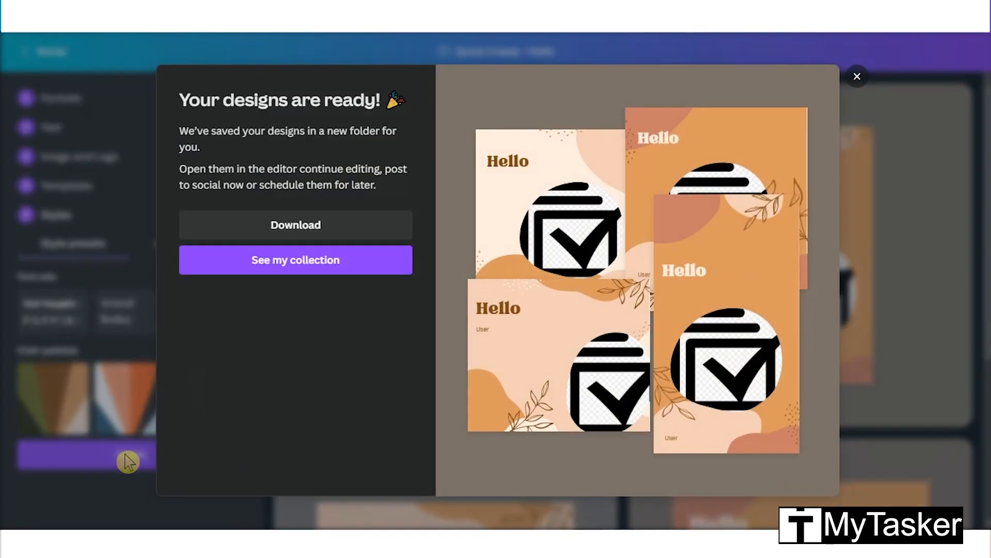
mouse_move(336, 260)
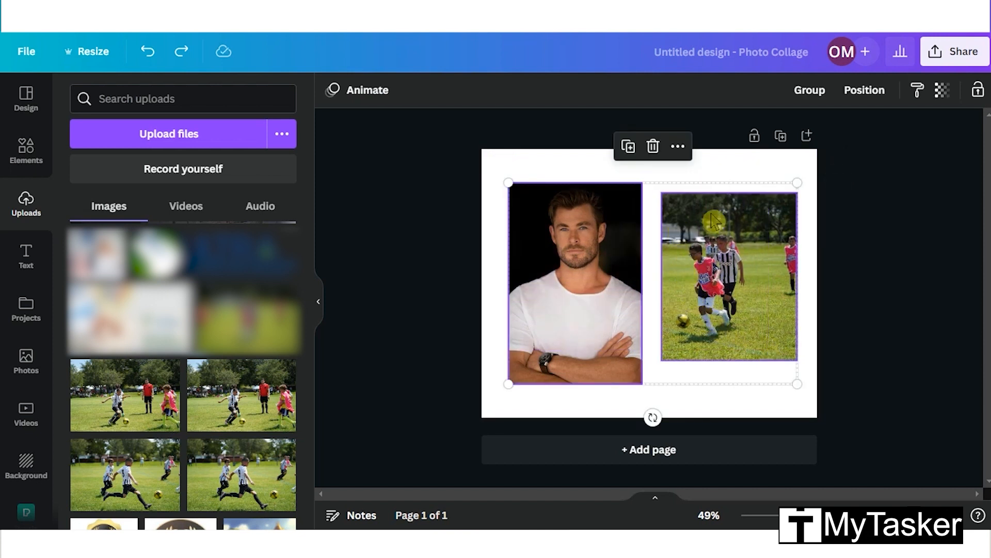
Group the portrait and football photos into one element via the context menu.
right_click(728, 275)
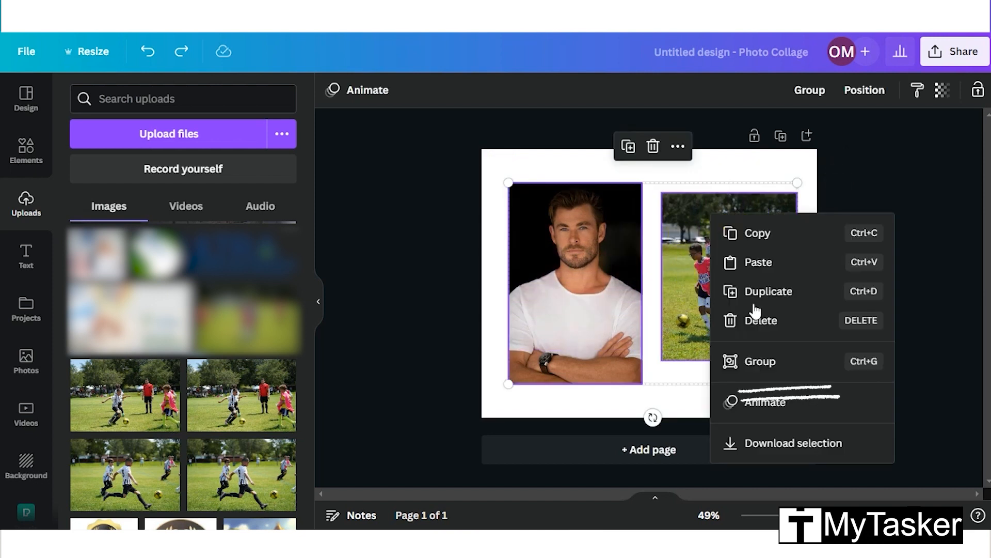
mouse_move(852, 370)
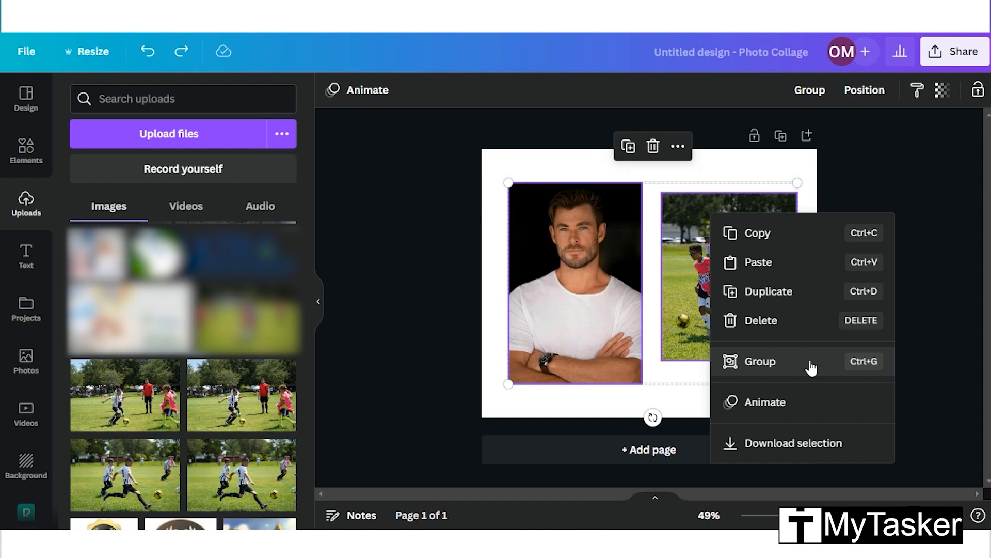
click(761, 361)
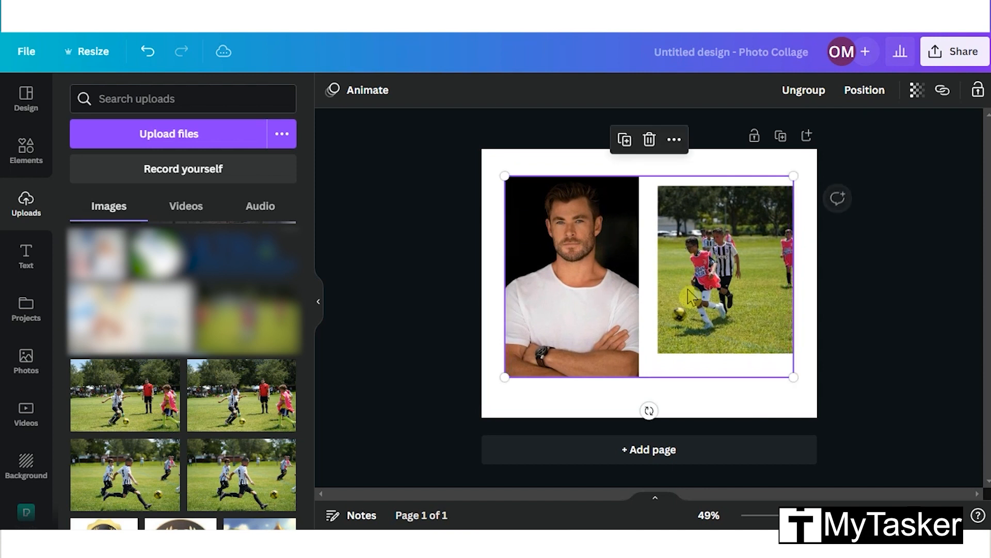
mouse_move(669, 262)
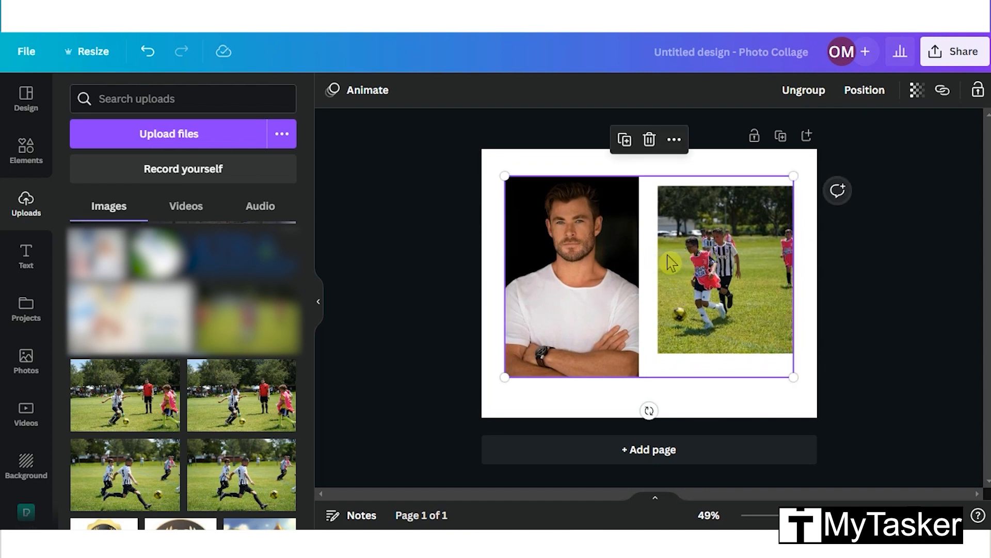
Ungroup the portrait and soccer photos via the context menu so they are separate images.
right_click(670, 262)
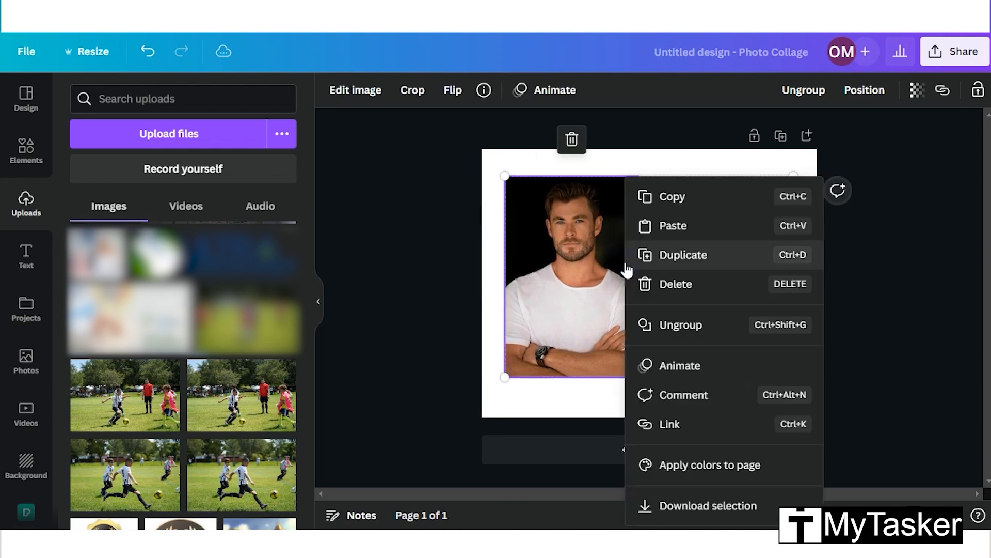
mouse_move(679, 324)
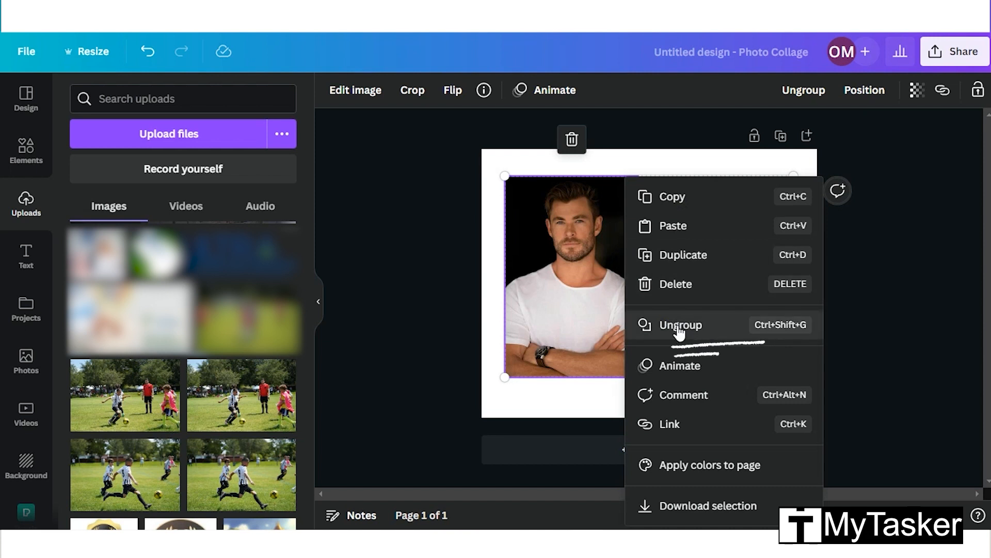
mouse_move(793, 341)
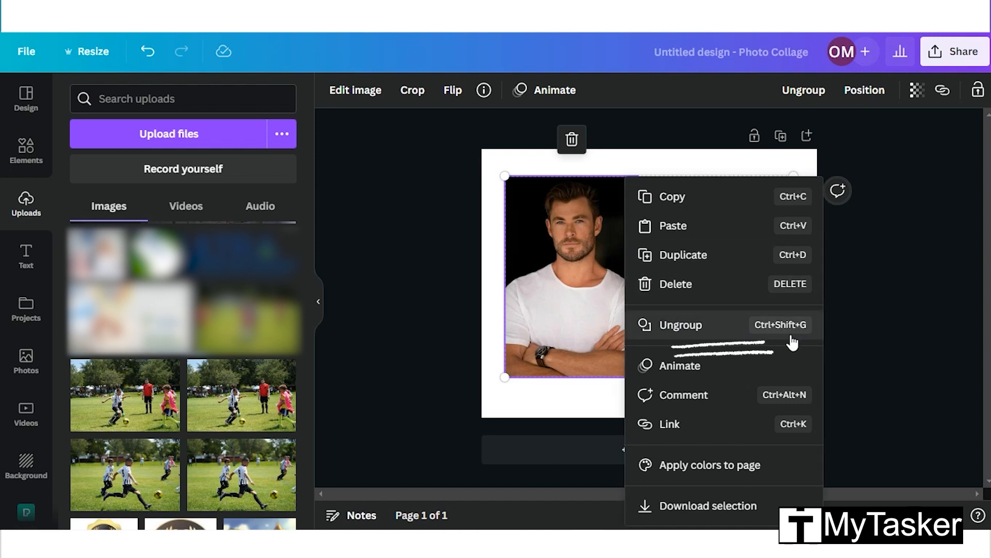
click(680, 324)
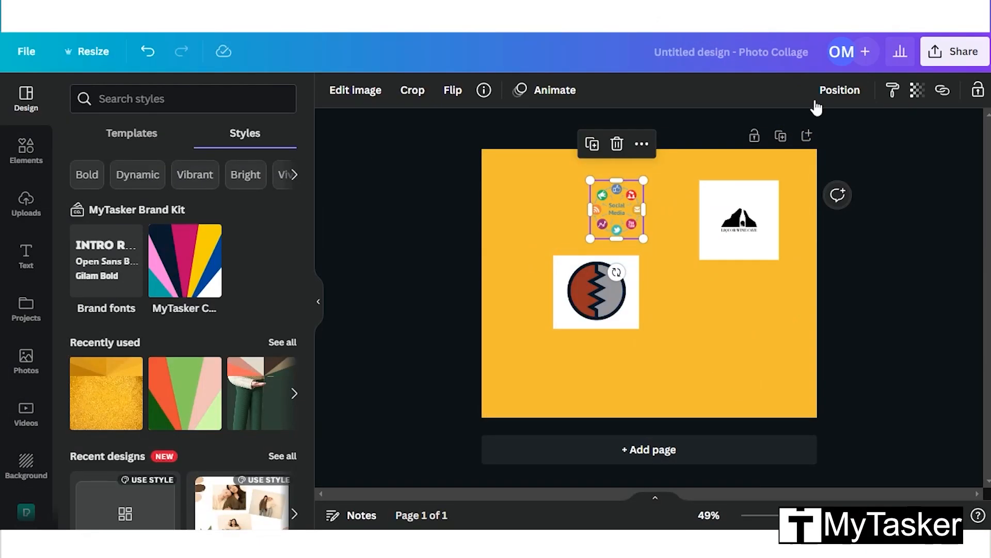
Move the mountain logo lower on the yellow page and apply a first lock to it.
drag(616, 208, 563, 208)
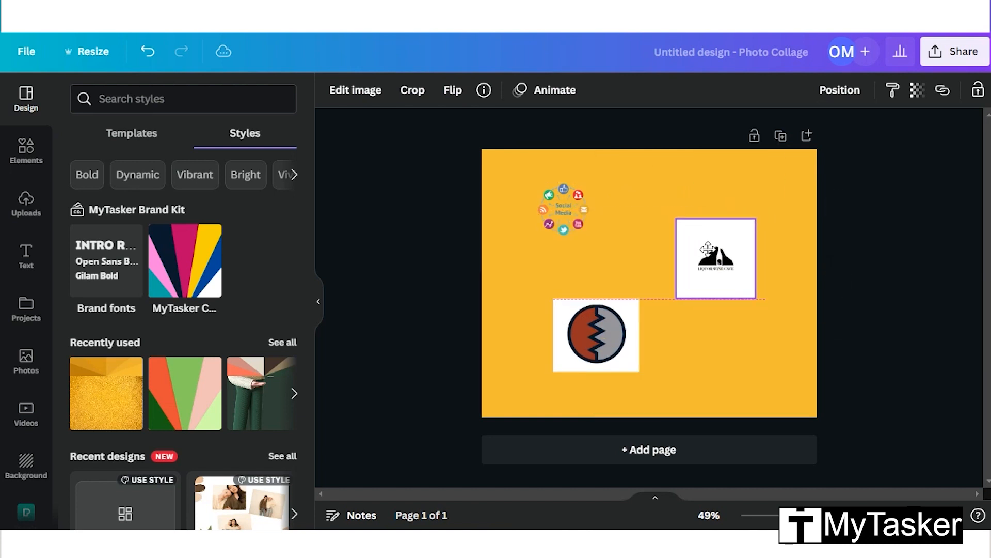
click(714, 258)
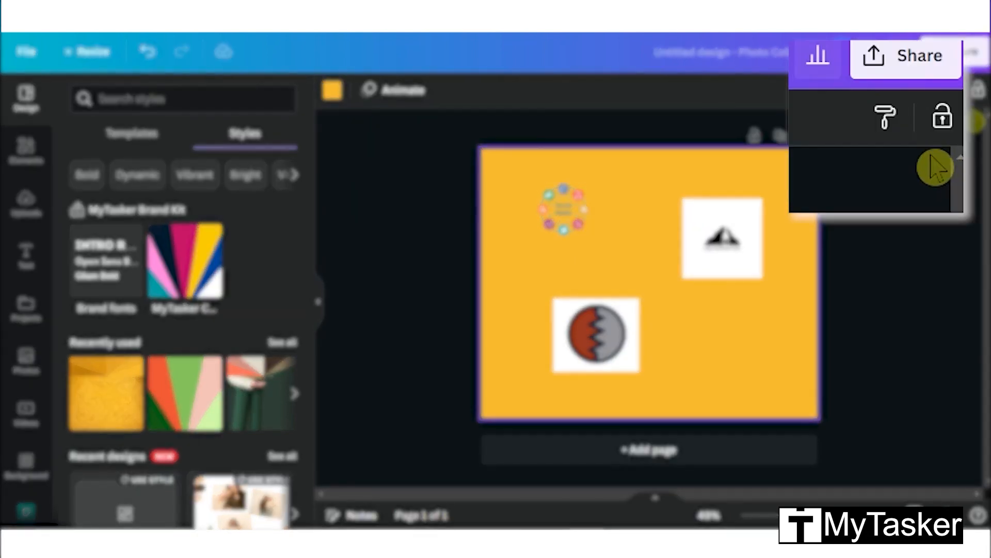
mouse_move(941, 118)
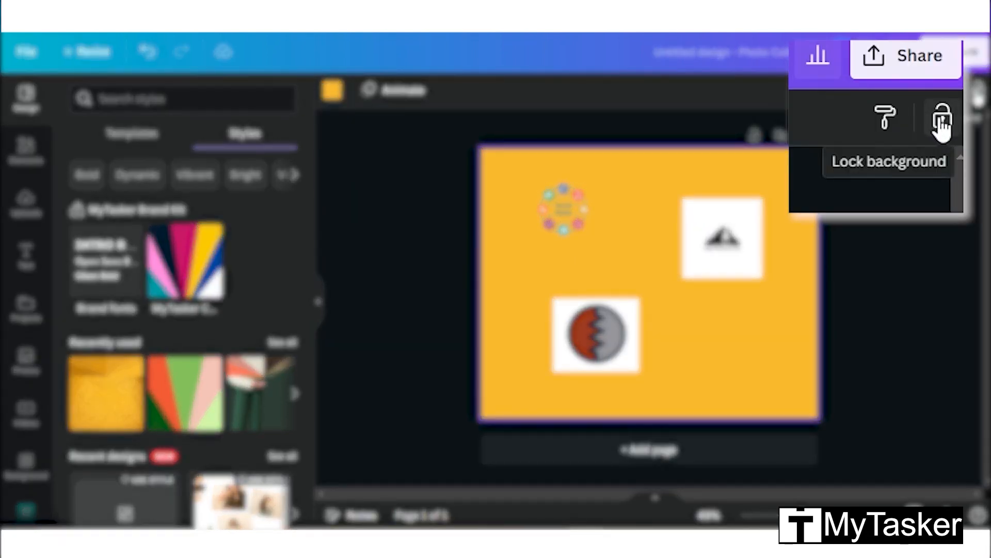
click(722, 238)
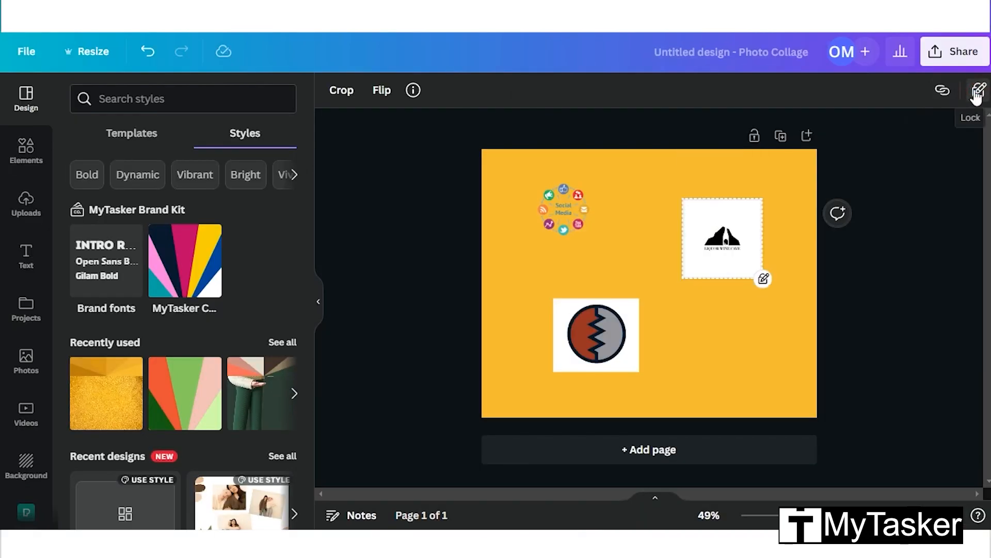
click(562, 209)
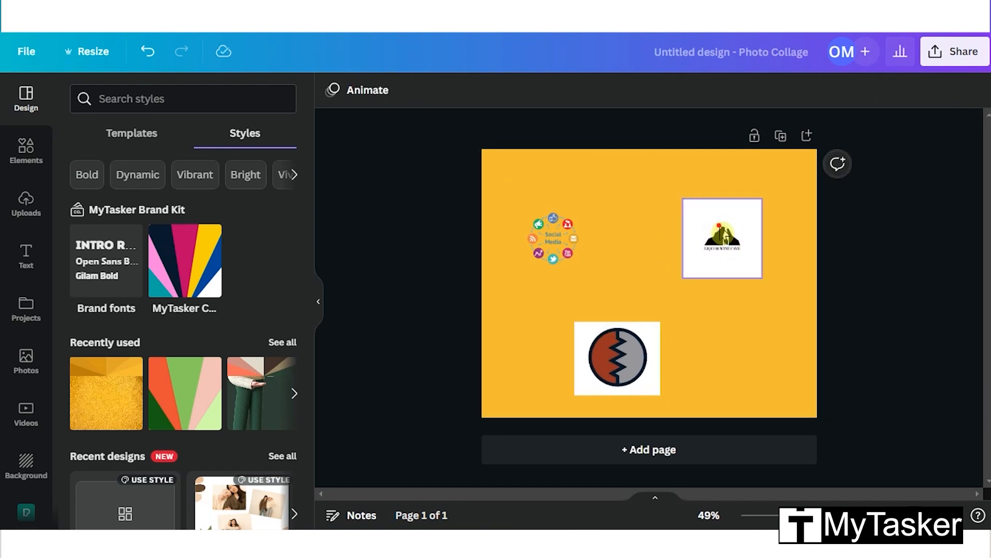
Reselect the mountain logo and fully lock it, leaving the other two logos unlocked.
click(655, 290)
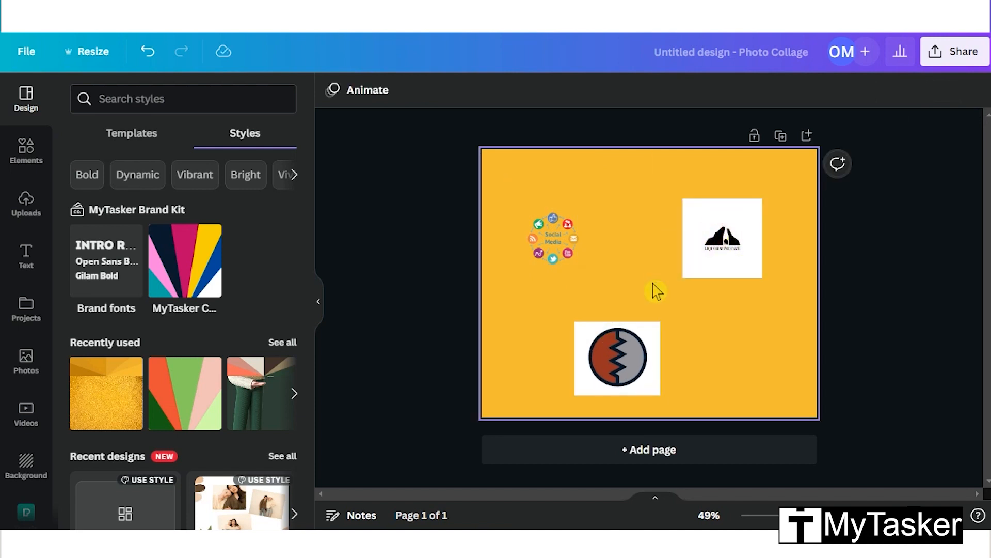
click(722, 239)
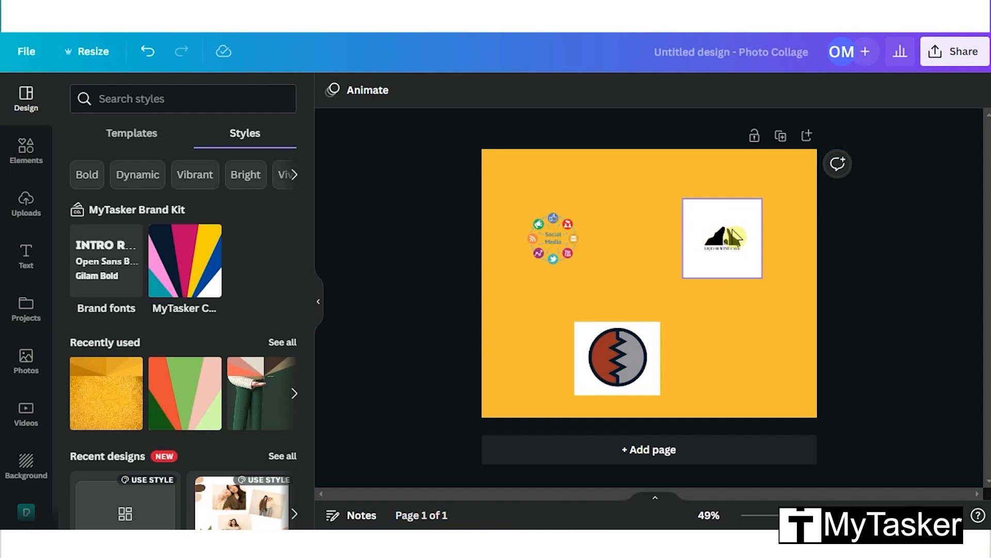
click(721, 238)
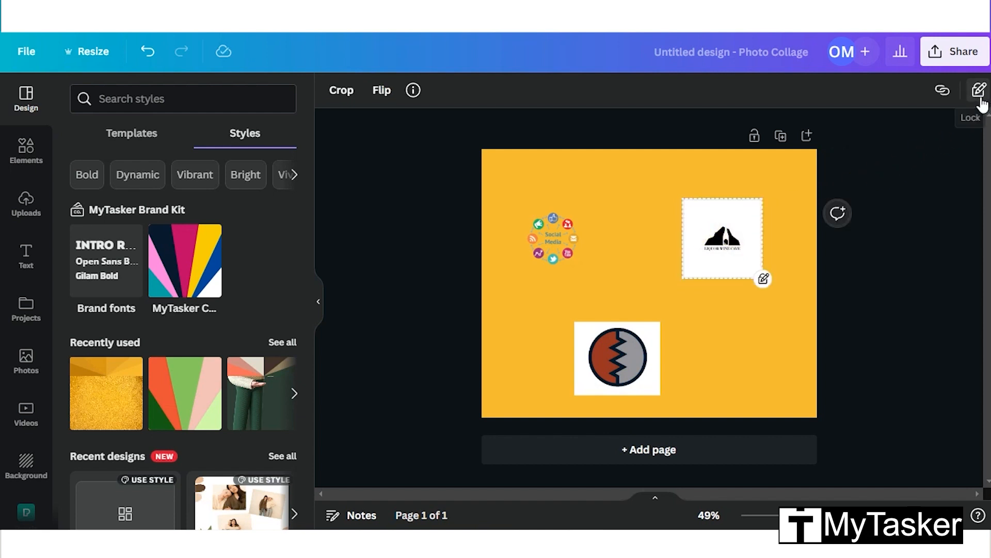
click(979, 89)
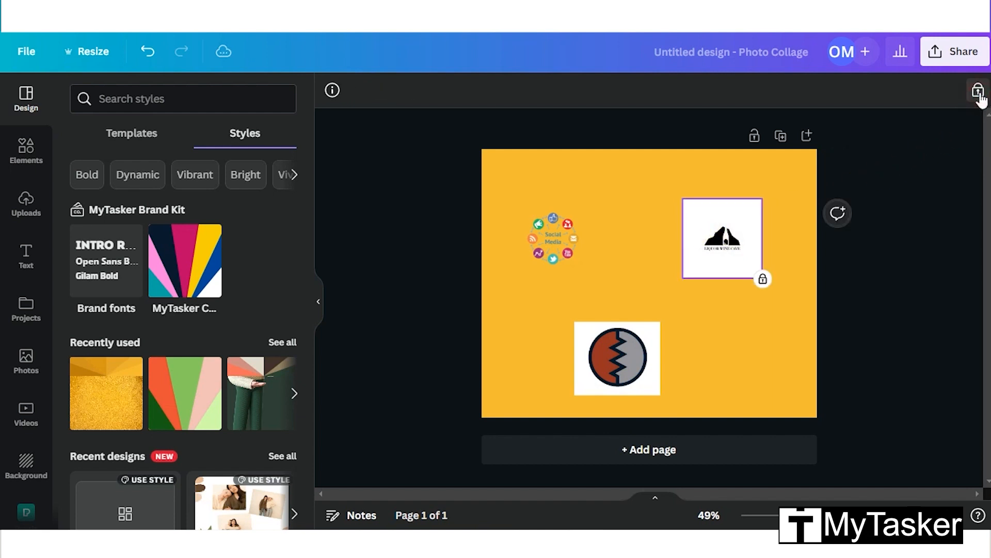